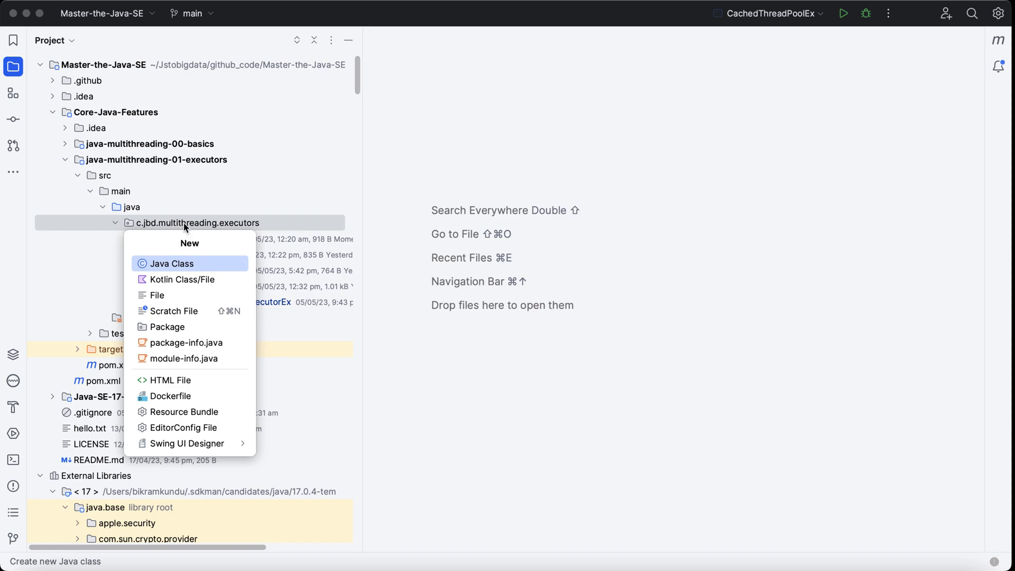
Step: Create a new Java class WorkStealingPoolEx in the c.jbd.multithreading.executors package
click(171, 263)
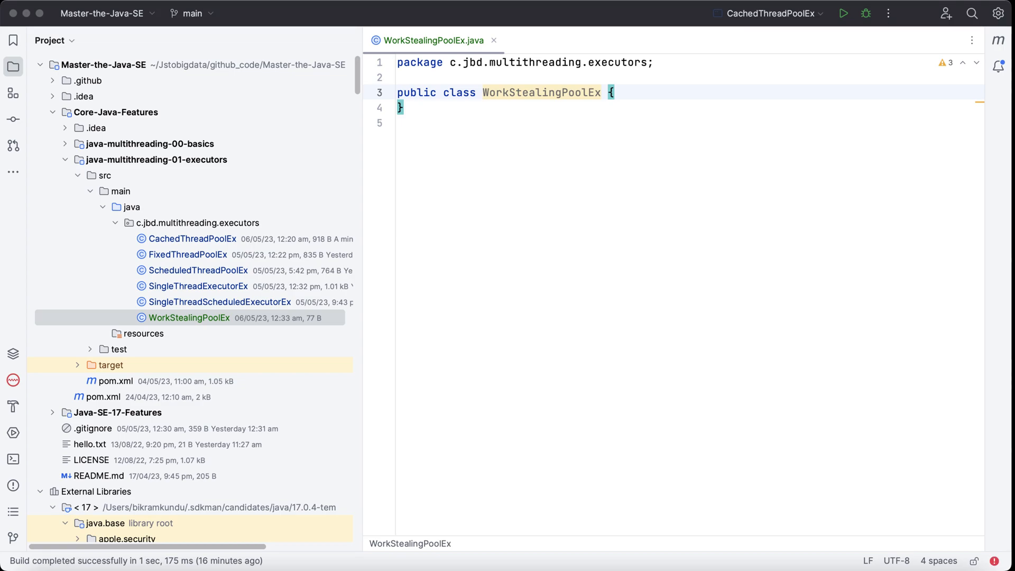
Step: Declare a private int taskId field and generate a constructor initialising it
text(private in)
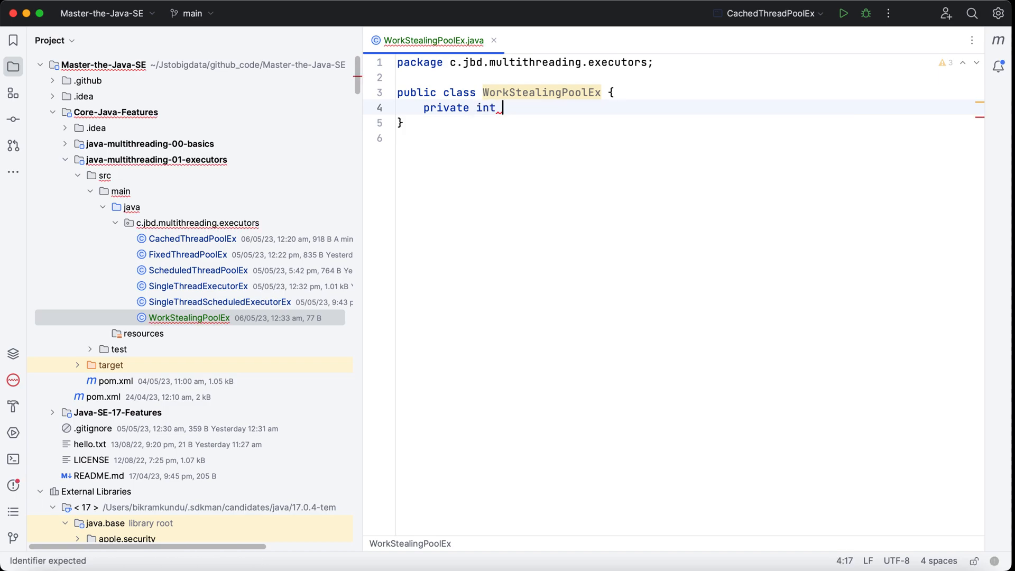
text(taskId;)
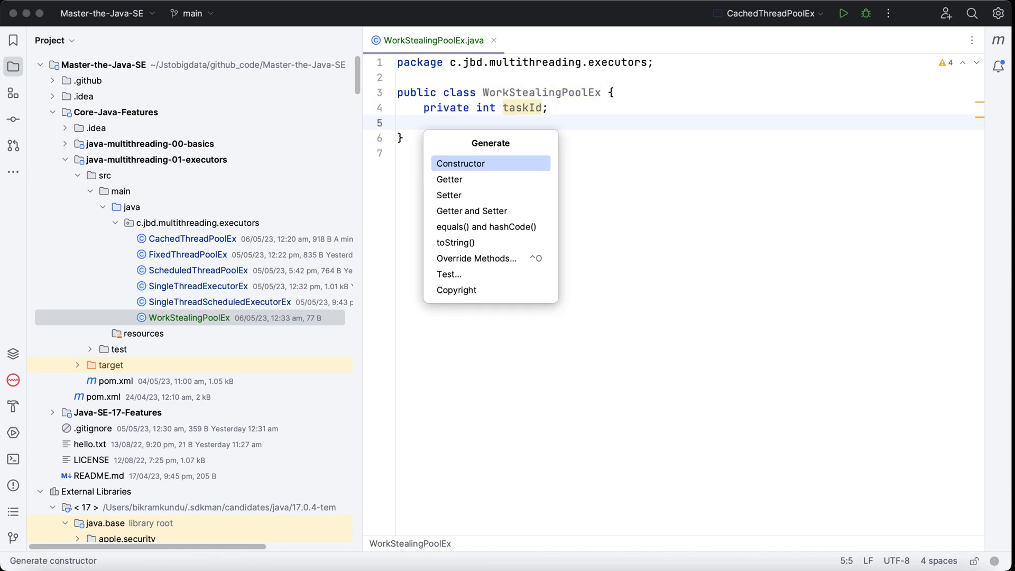
click(460, 163)
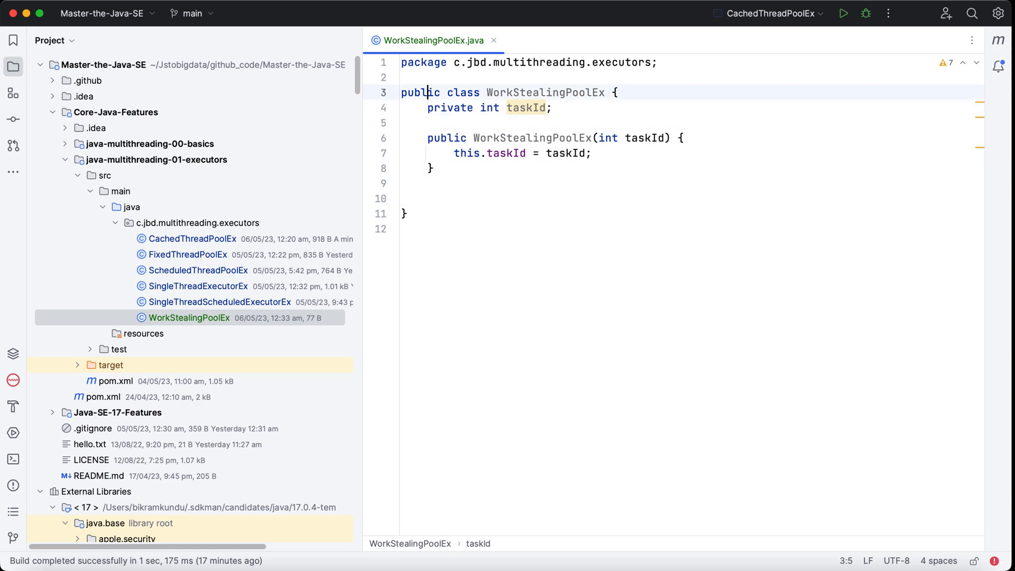
Step: Declare a public void action() method with a println via the sout template
text(public)
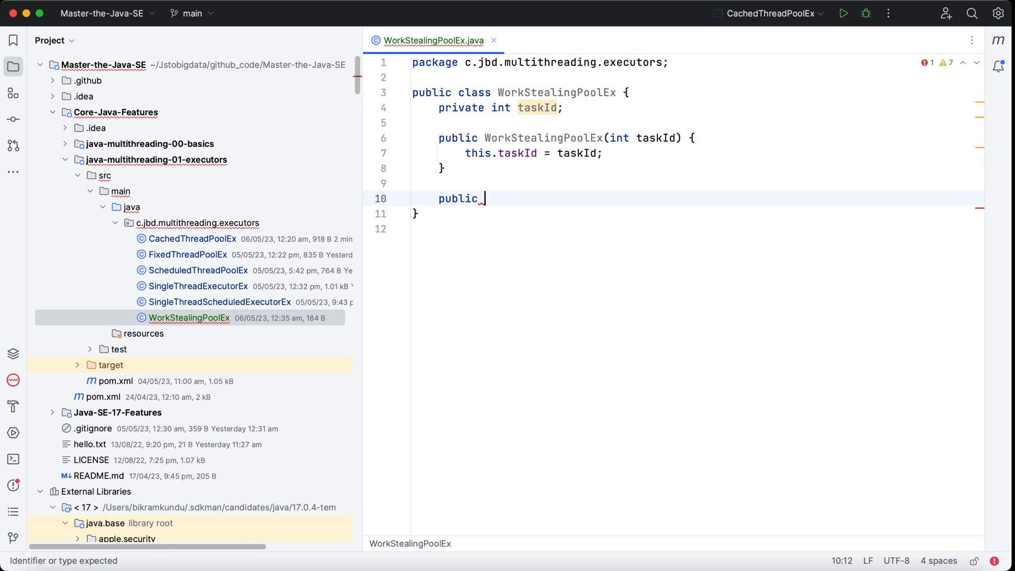
text(void)
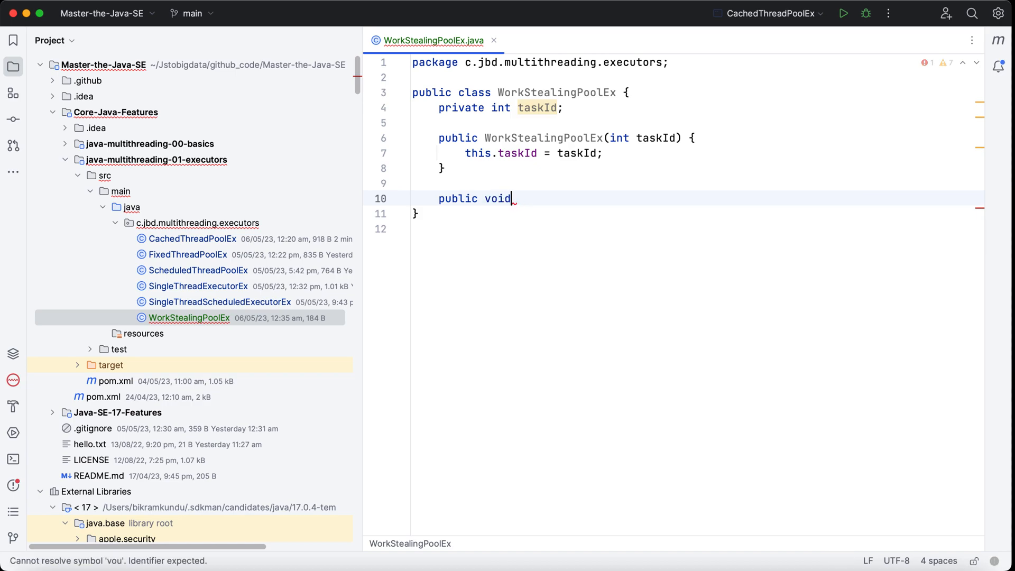
text(action(){)
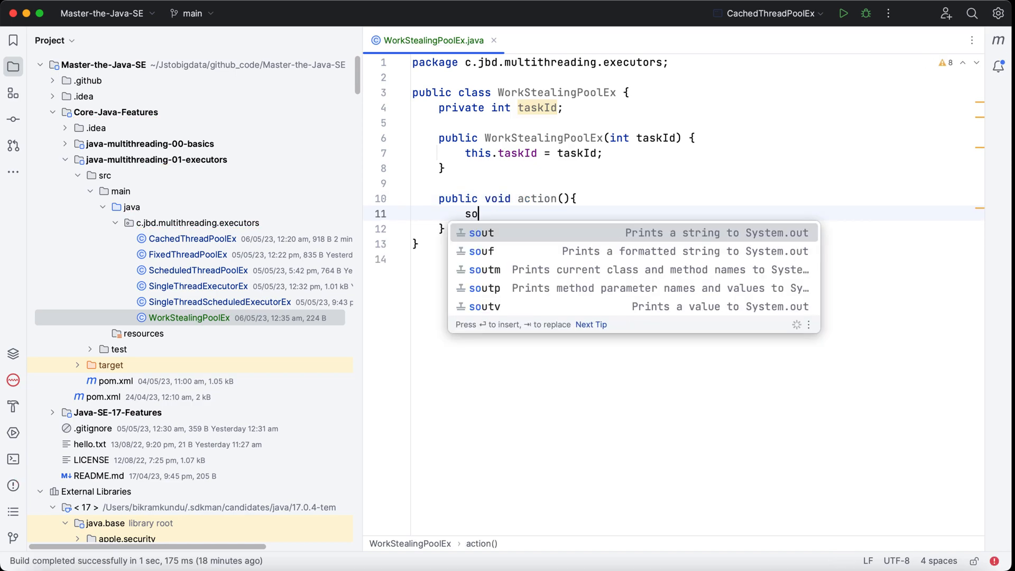
text(ut.println();)
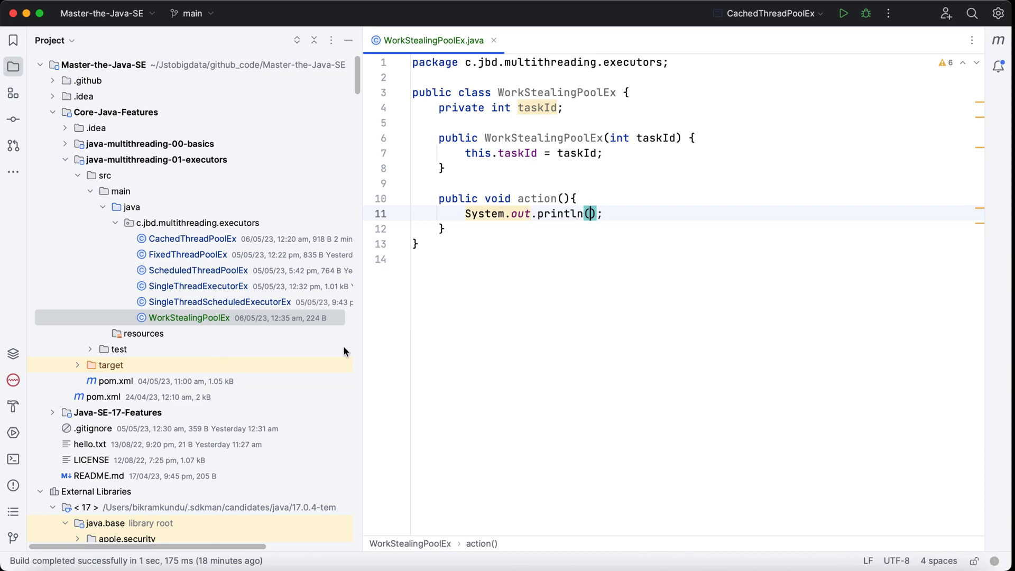
mouse_move(562, 326)
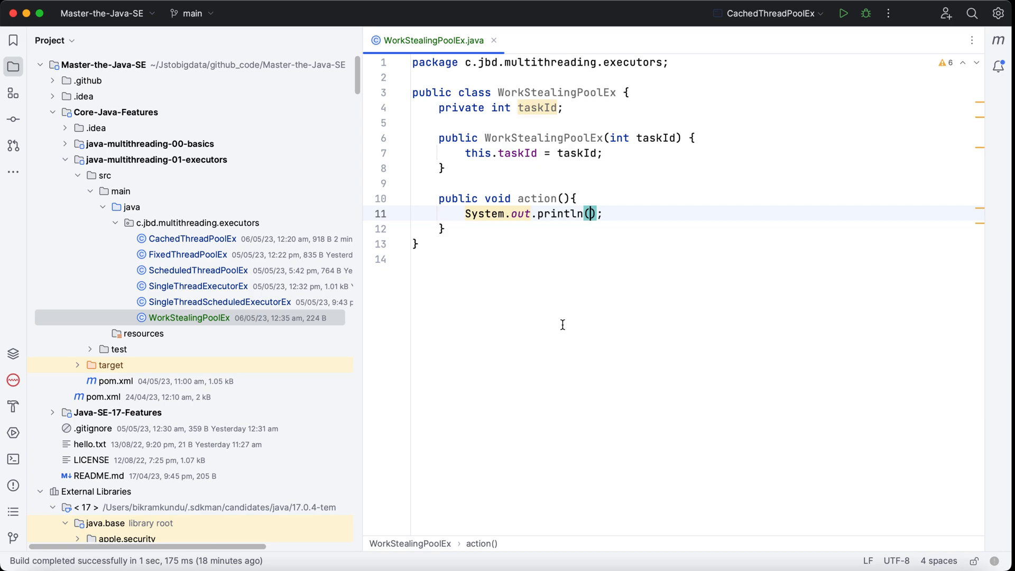
Step: Print "Task: %d started in %s" formatted with taskId and the current thread name
text("Task")
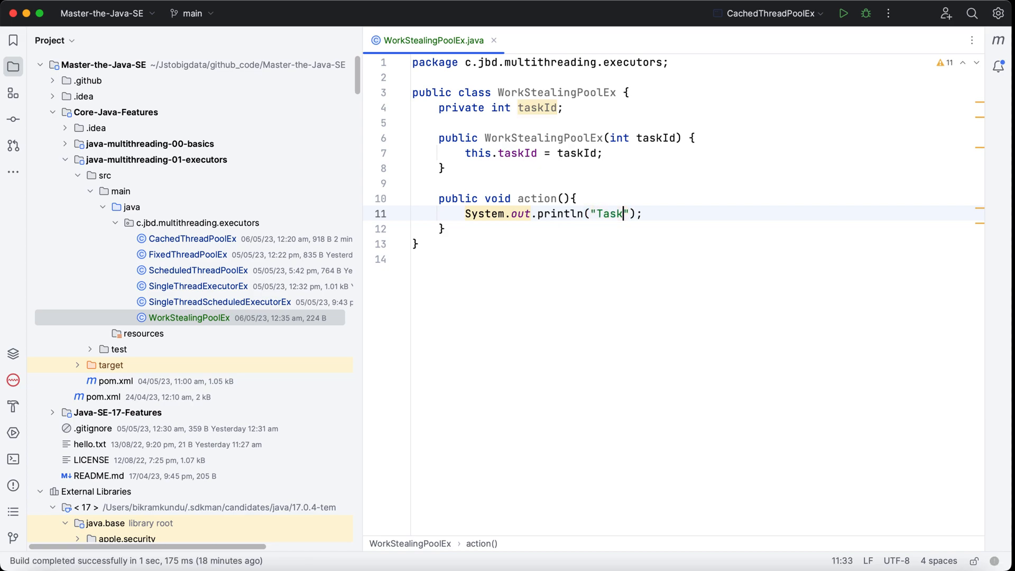
text(:)
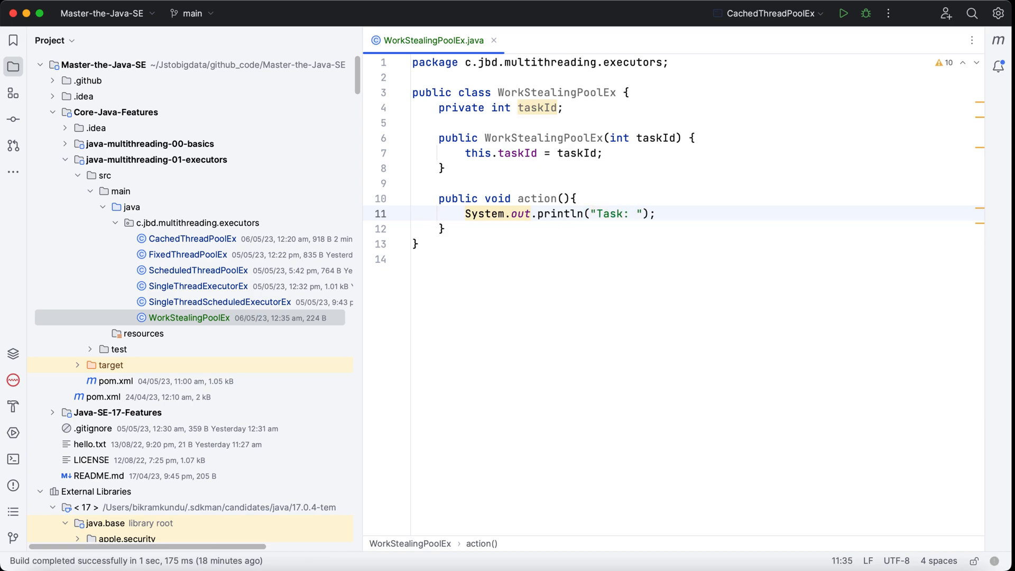
text(%d)
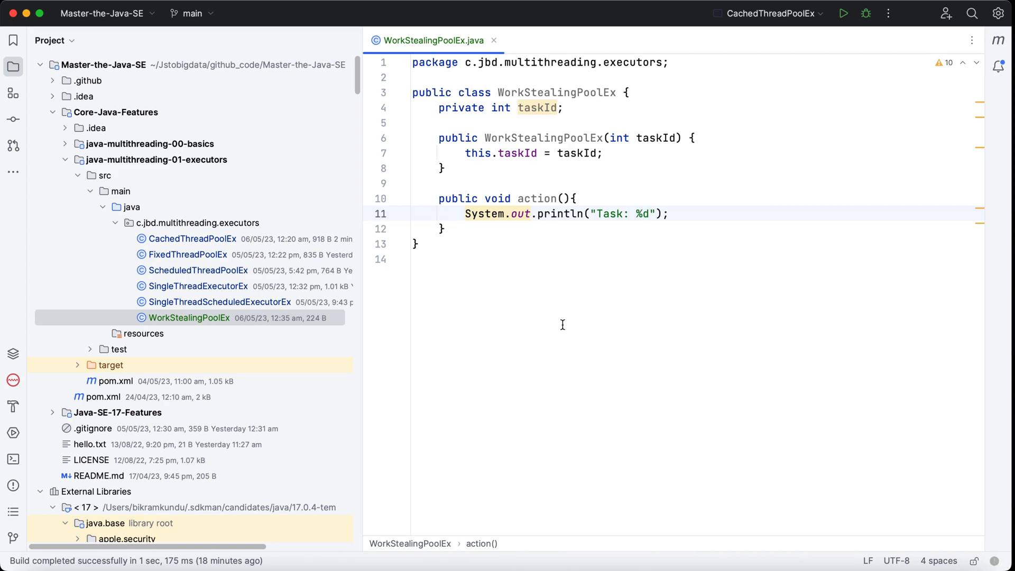
text(started)
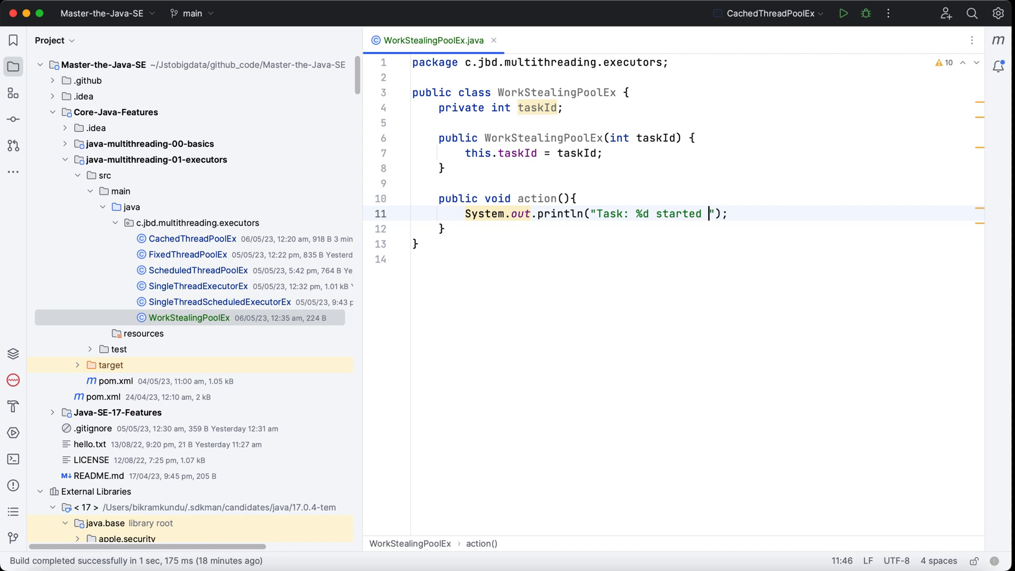
text(in)
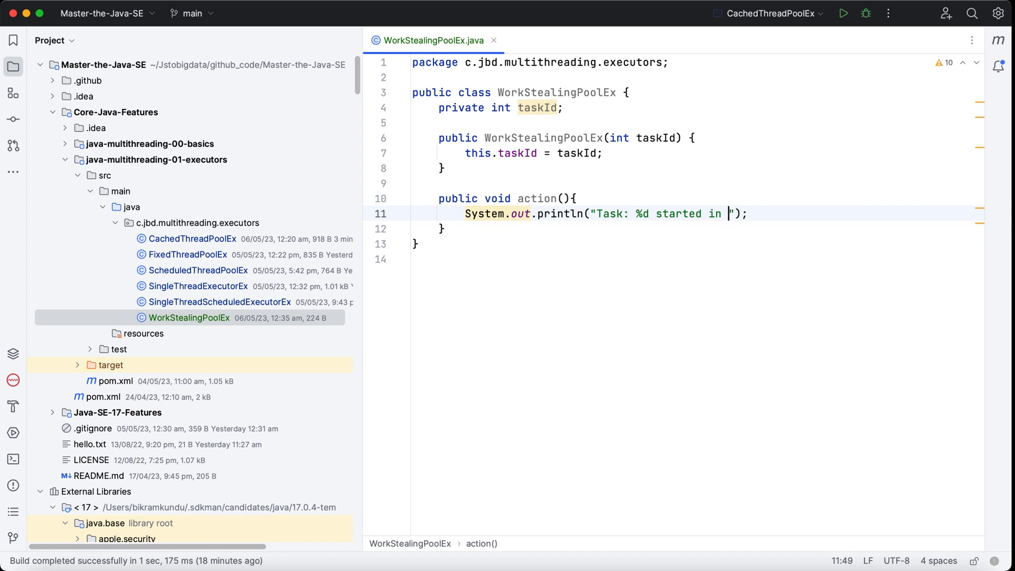
text(%s)
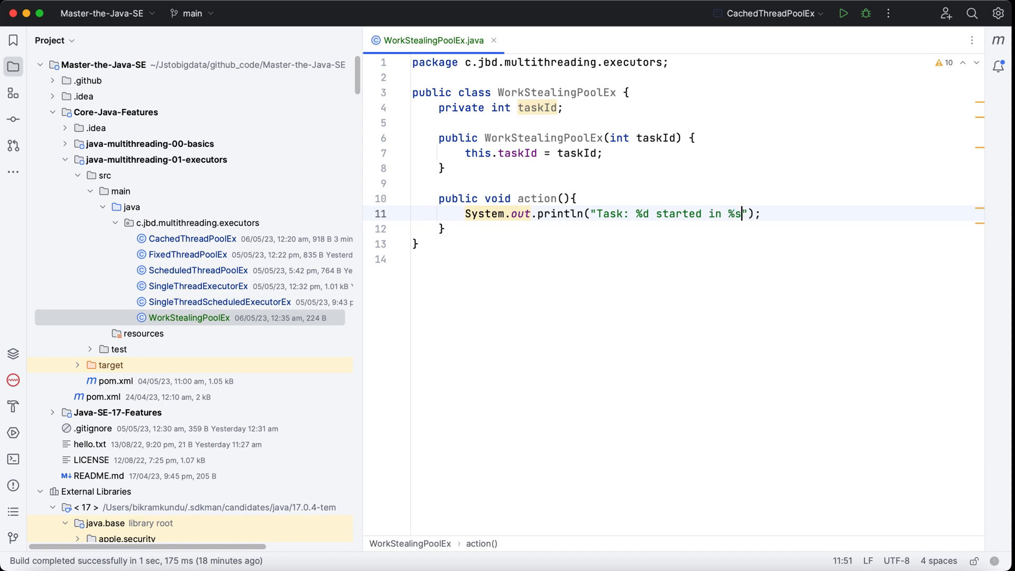
text(.formatted()
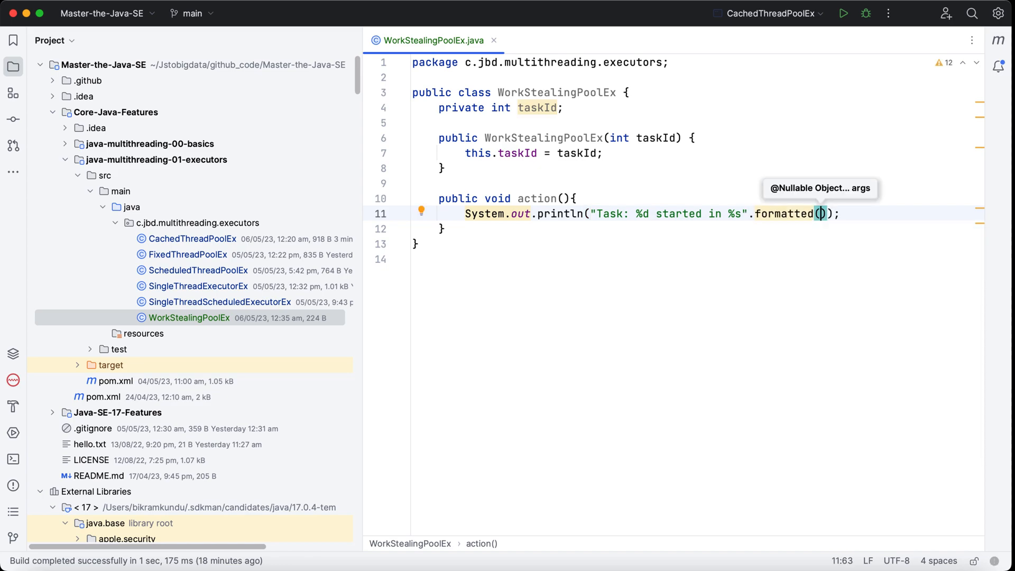
text(ta)
text(Thread)
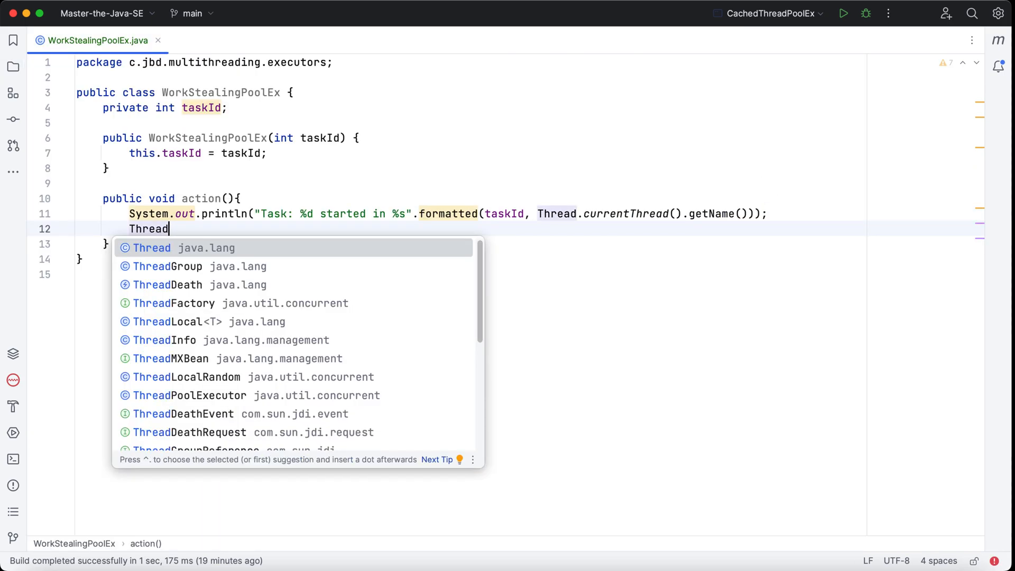
Step: Sleep 1000 ms inside try/catch with a comment simulating some behaviour
text(.sleep();)
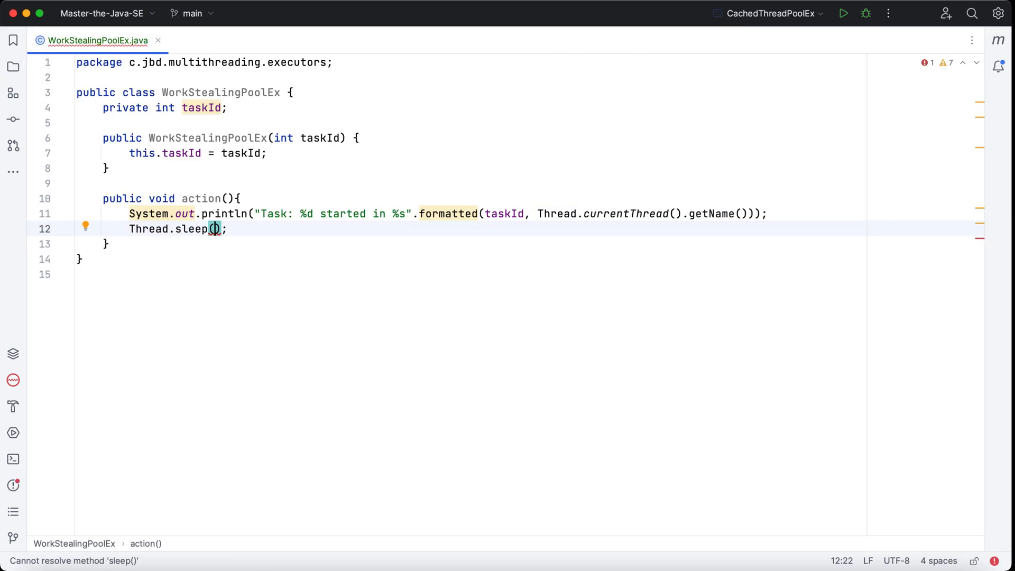
text(1000)
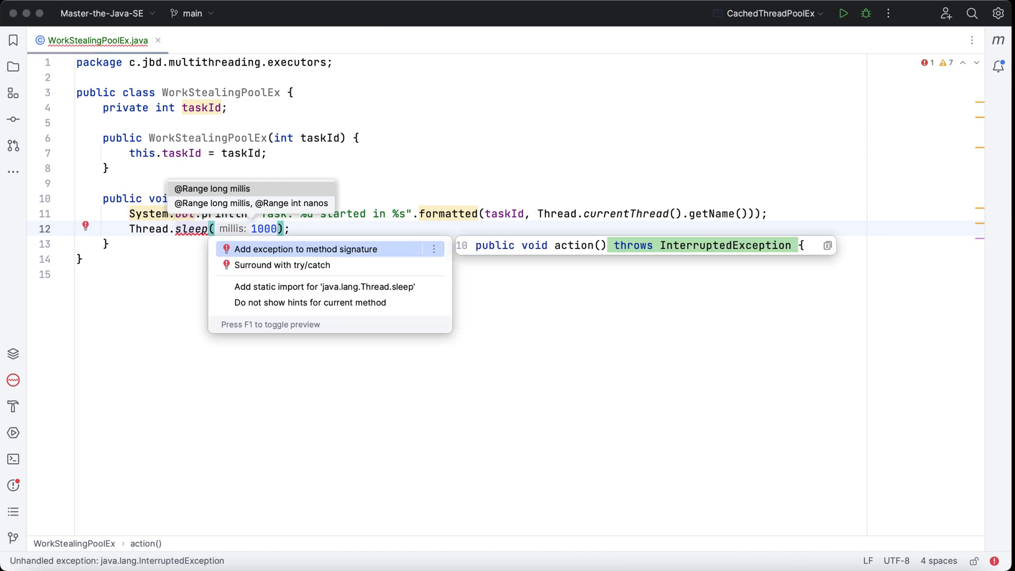
click(297, 265)
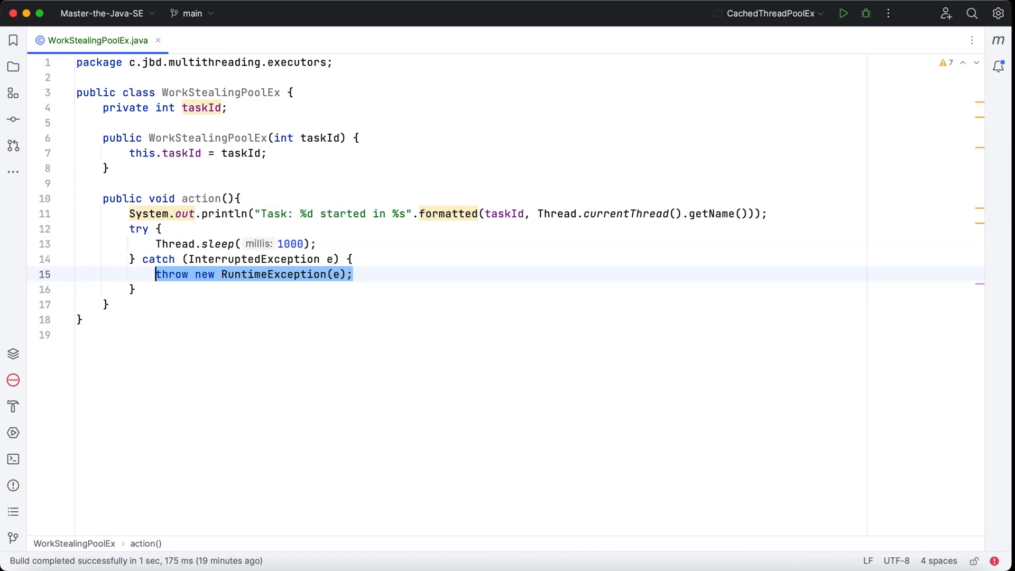
text(//Simulate some real-worl be)
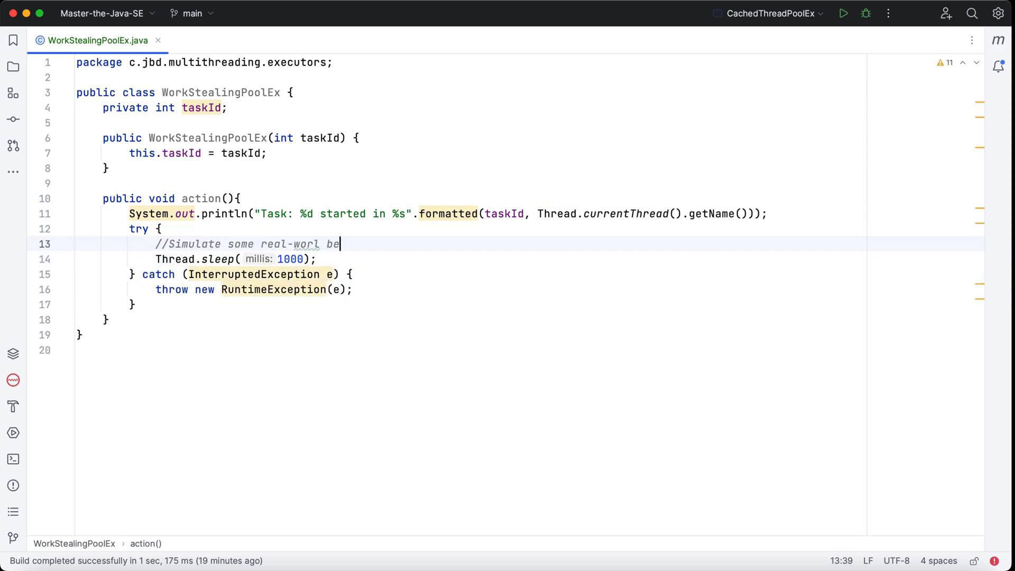
text(haviour)
text(System.out.println("Task: %d completed ");)
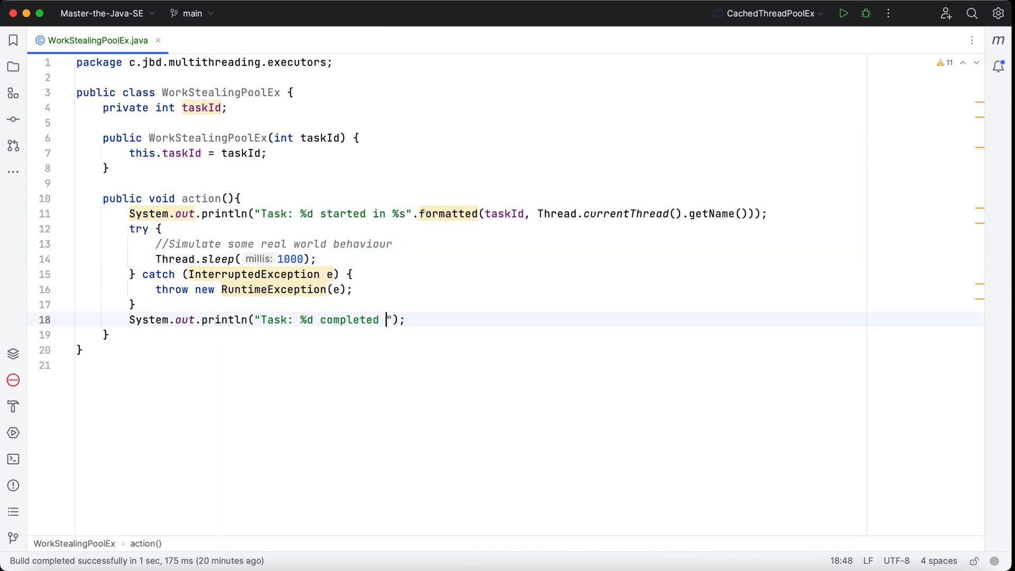
Step: Print the completion message formatted with taskId and Thread.currentThread().getName()
text(in %)
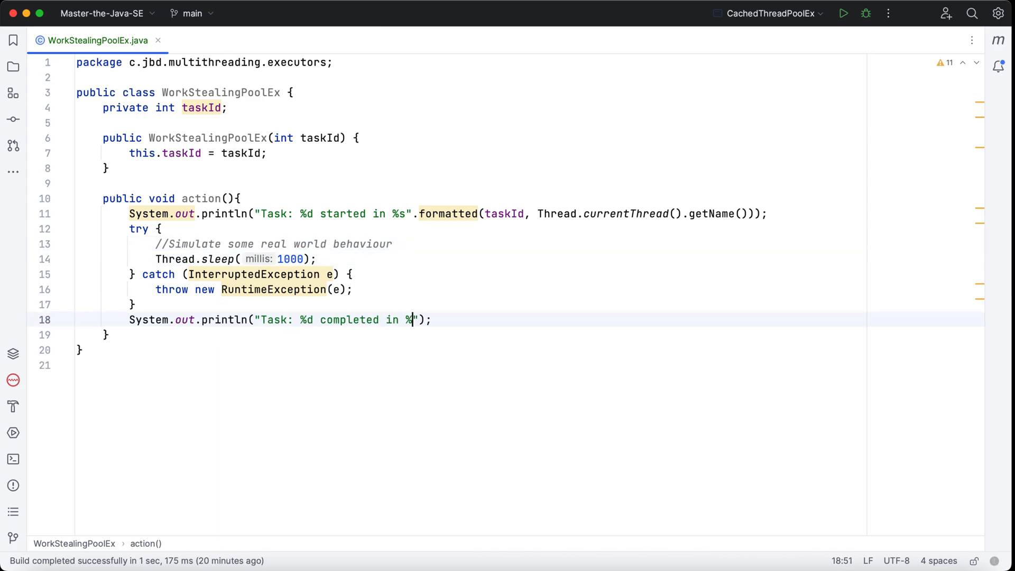
text(s)
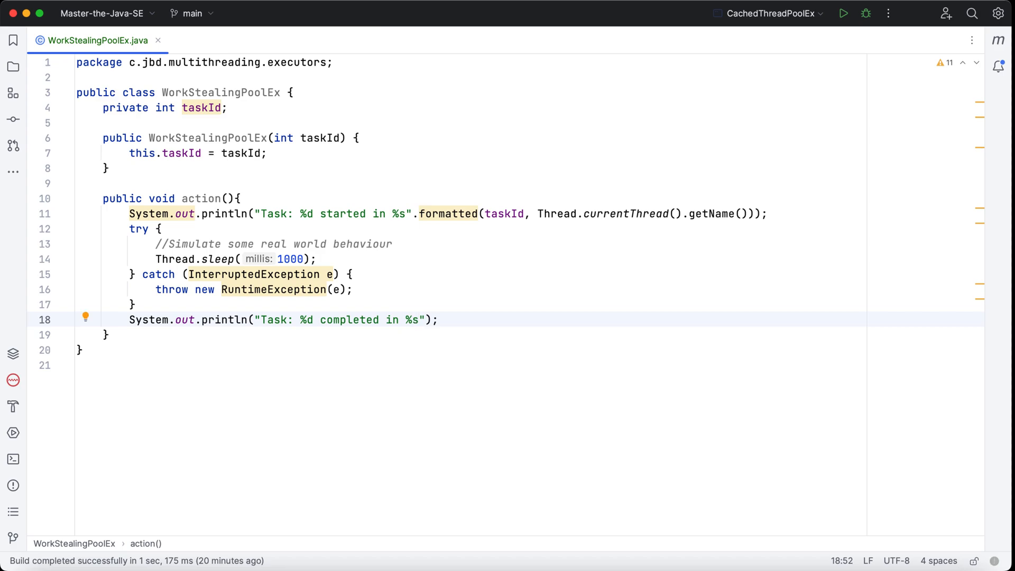
text(.fo)
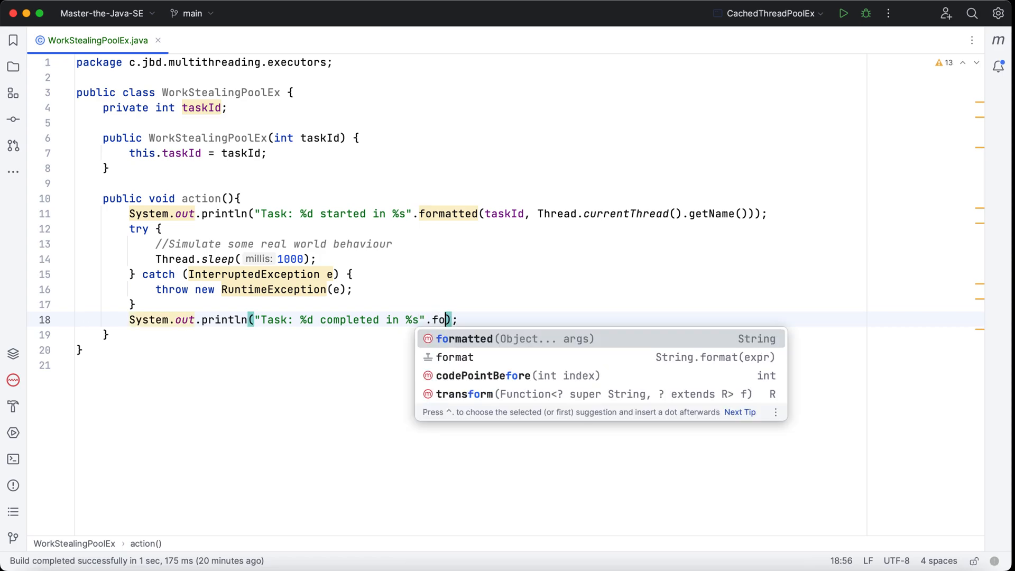
text(rmatted(t)
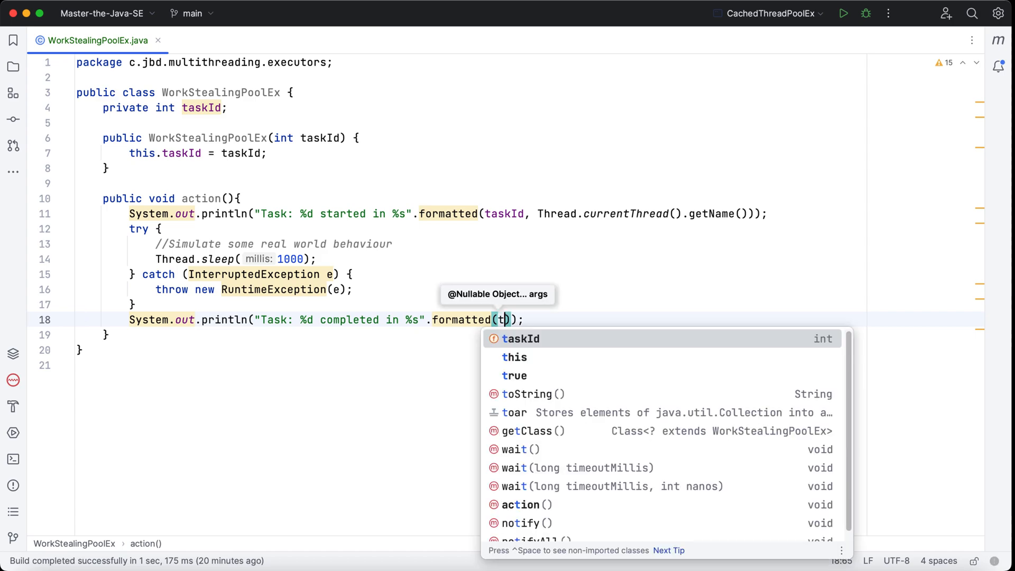
click(521, 339)
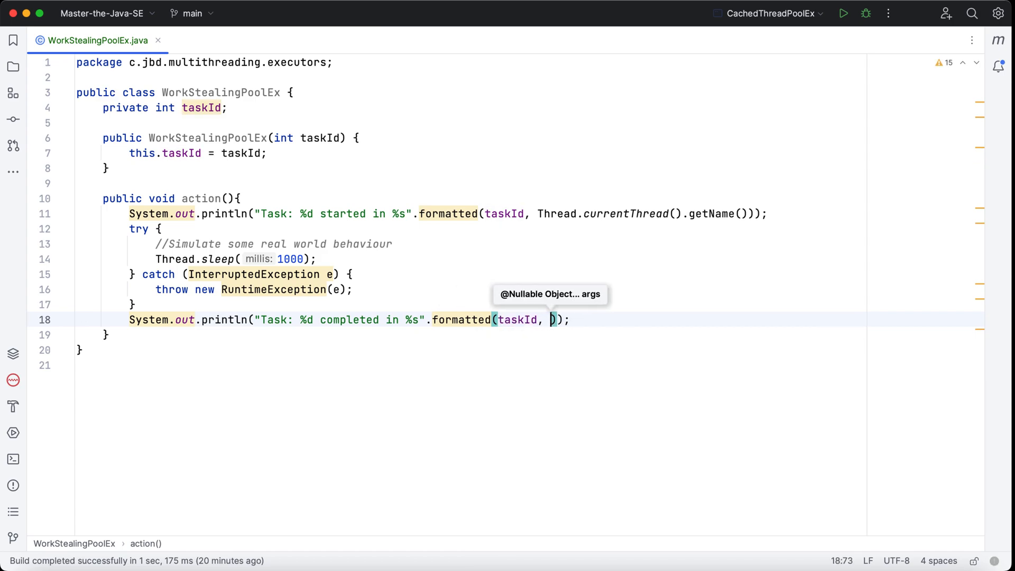
text(Thread.currentThread().getName()
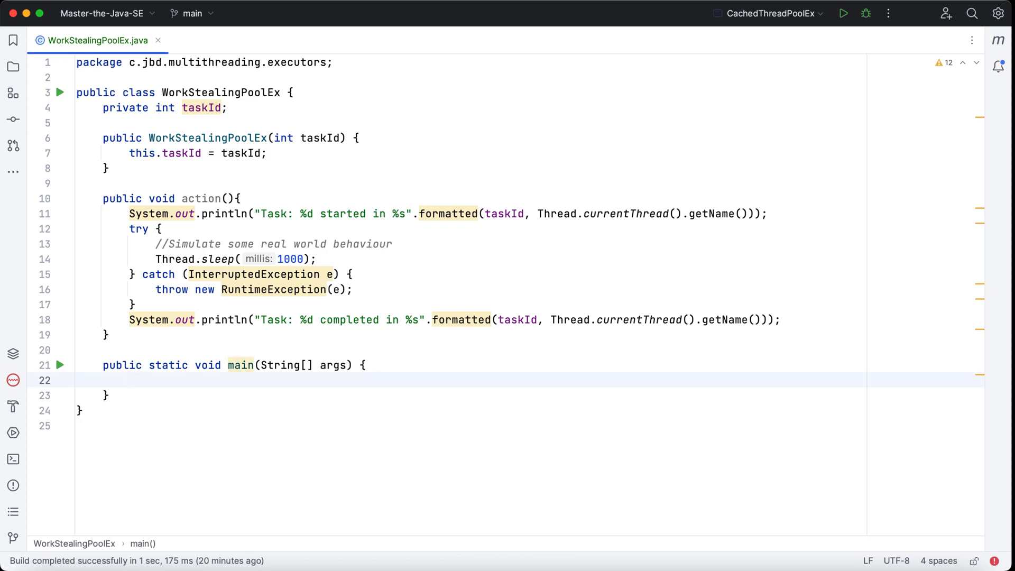
Step: Add a comment about creating a work-stealing pool with the default number of threads
text(//CRea)
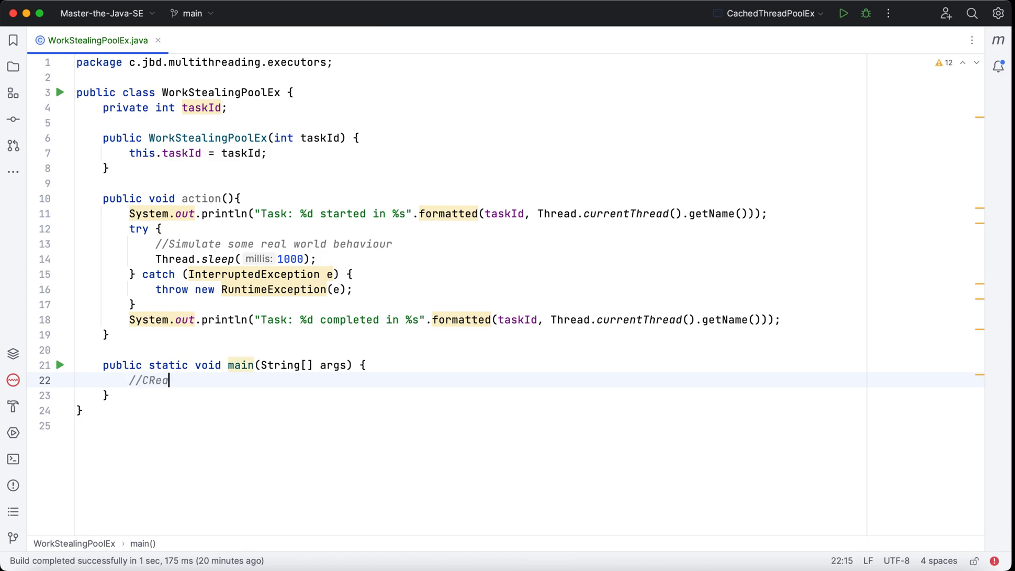
text(reate a new work-stealing pool with the de)
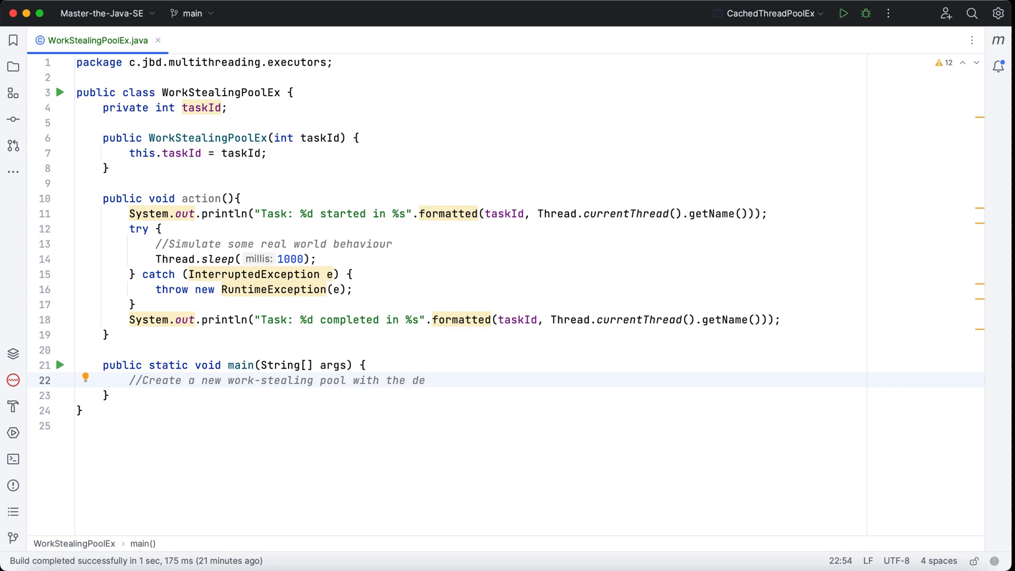
text(fault no.)
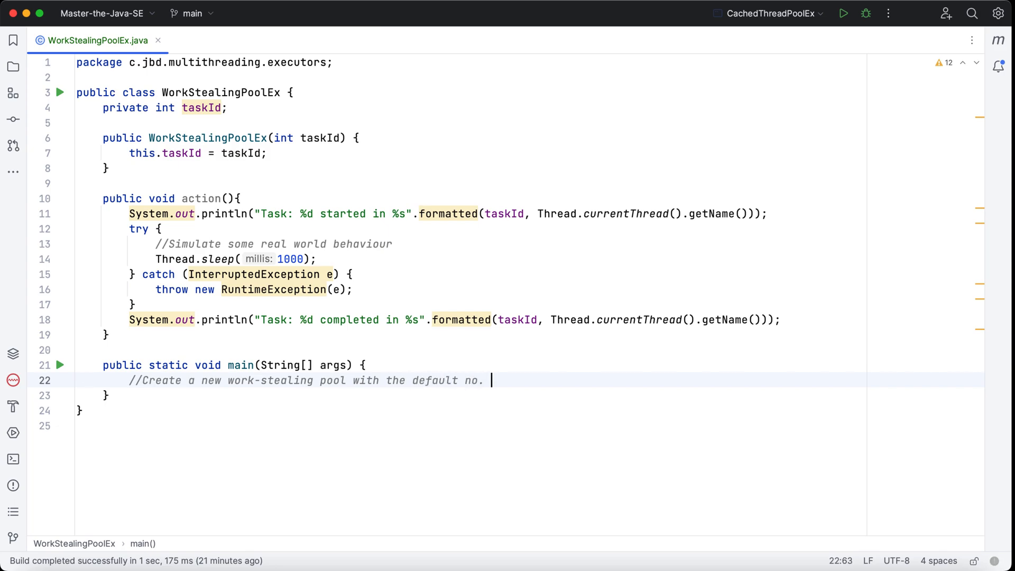
text(of threads)
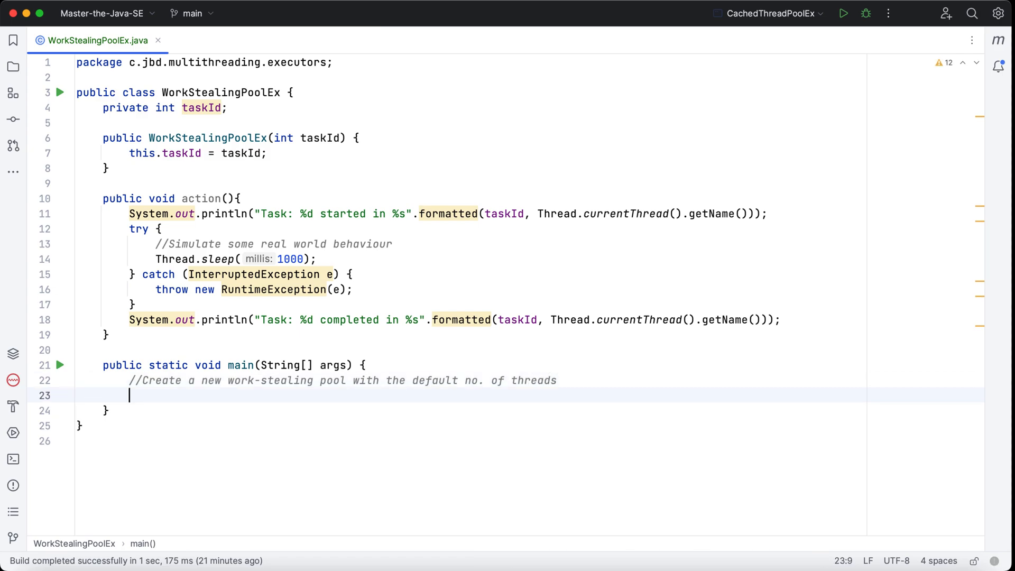
Step: Declare ExecutorService executor = Executors.newWorkStealingPool()
text(E)
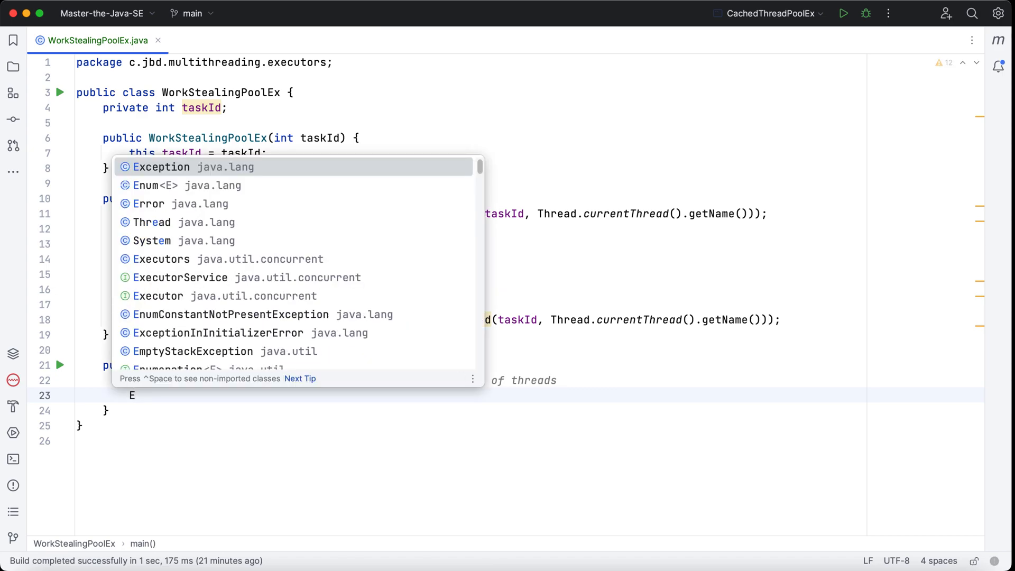
text(Ser)
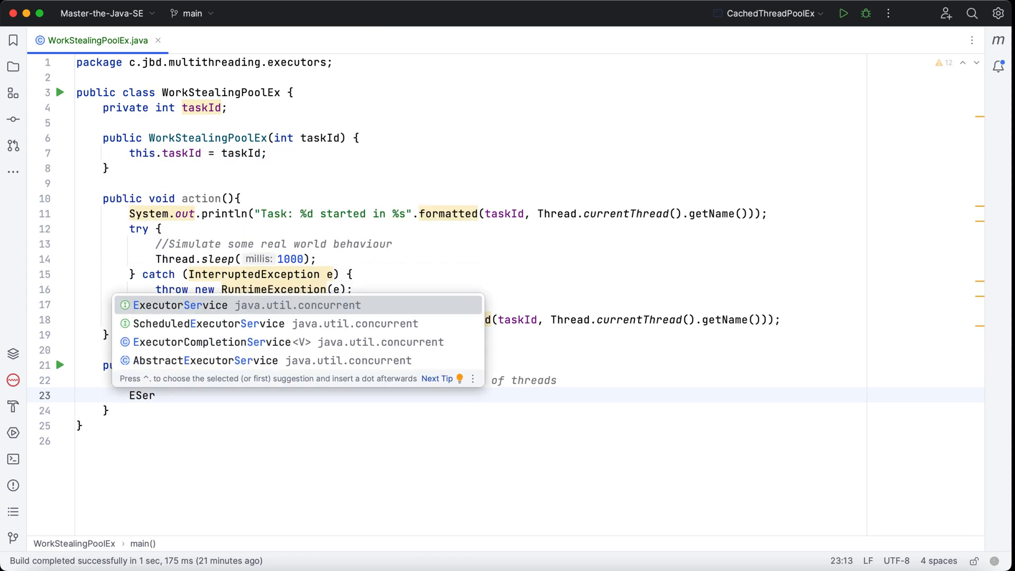
text(ExecutorService ex)
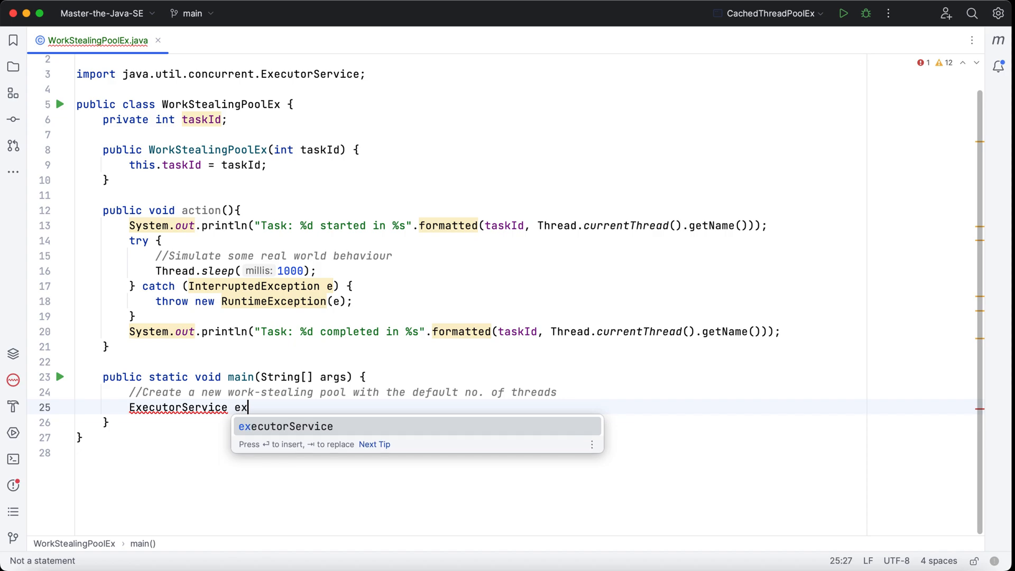
text(e)
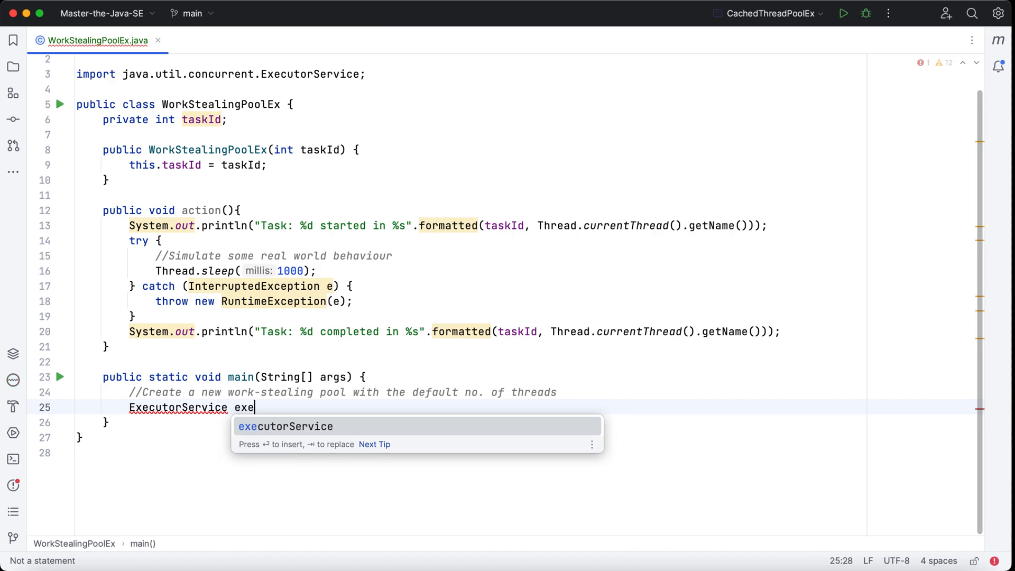
text(cutor)
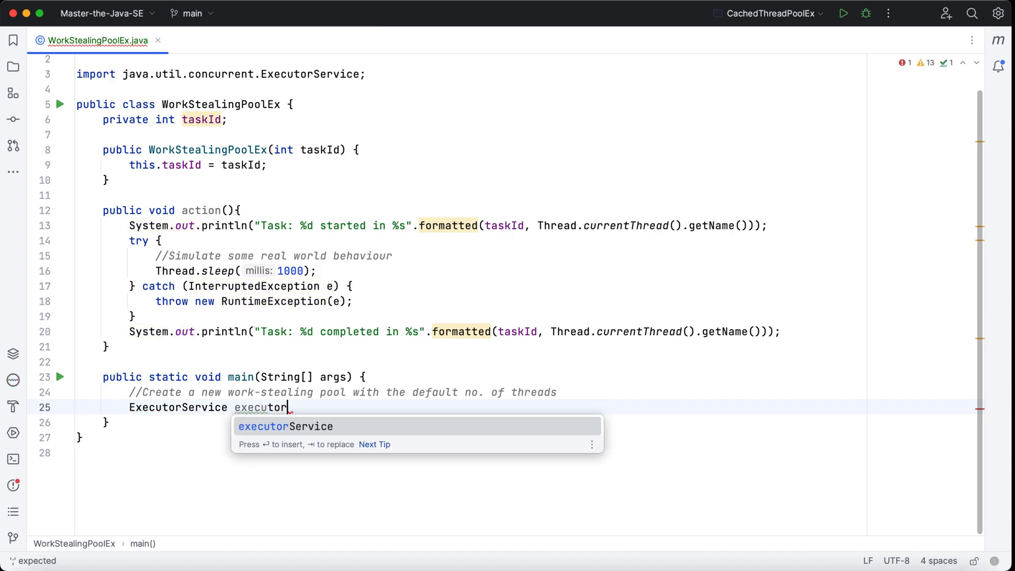
text(= E)
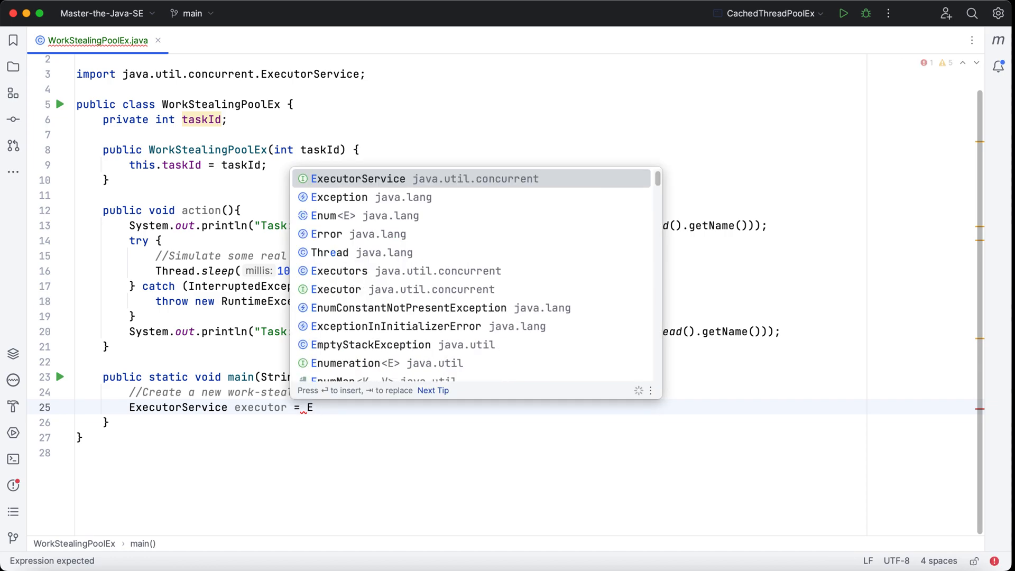
text(xecutors.)
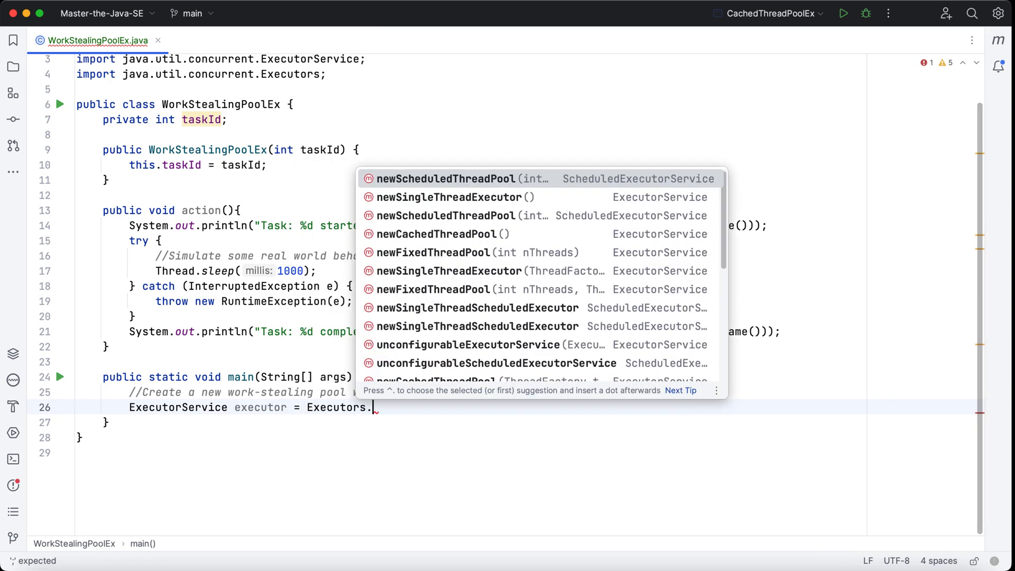
text(new)
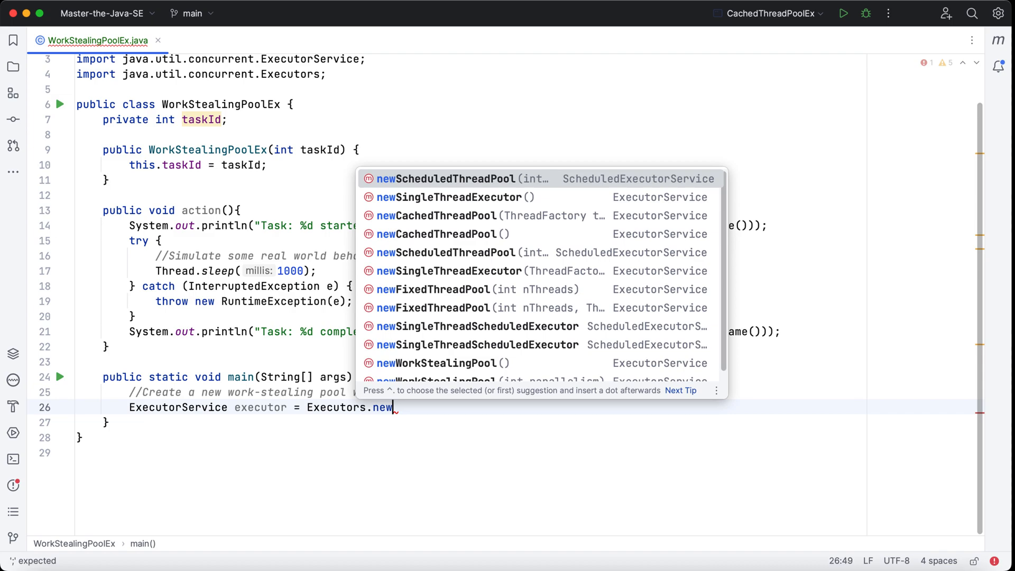
click(440, 363)
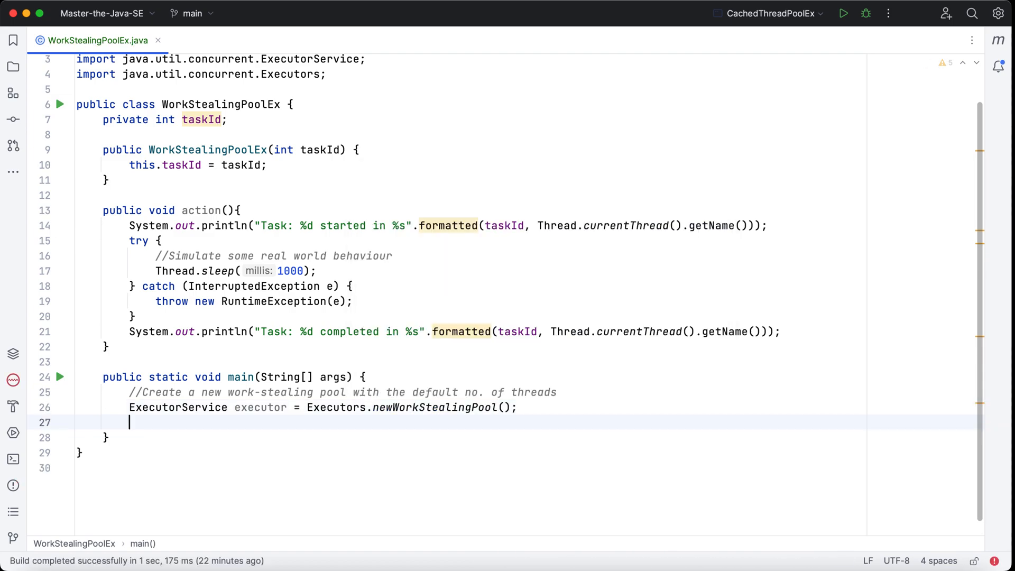
Step: Submit three tasks wrapping new WorkStealingPoolEx(1, 2, 3)::action to the executor
text(executor)
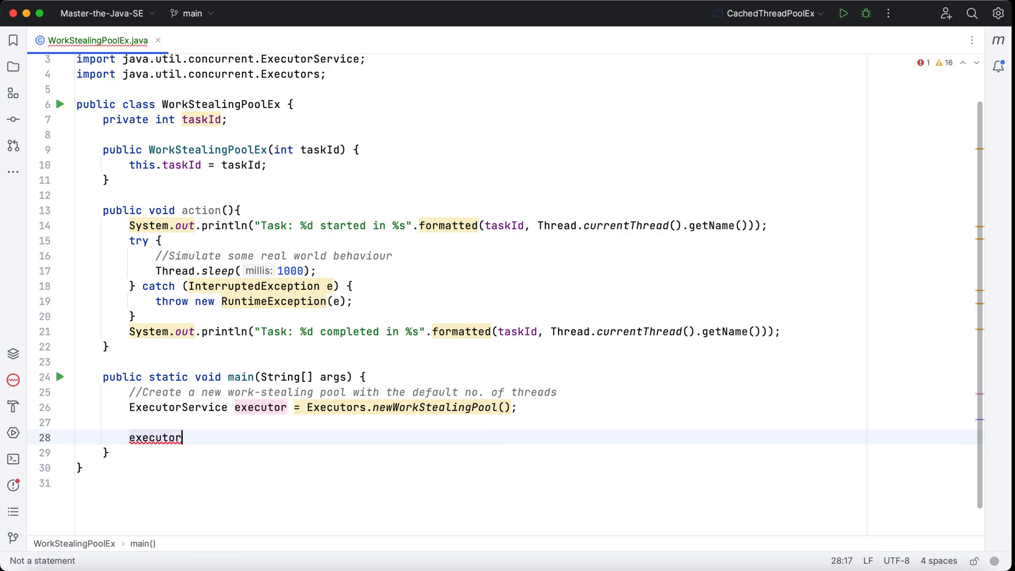
text(.submit())
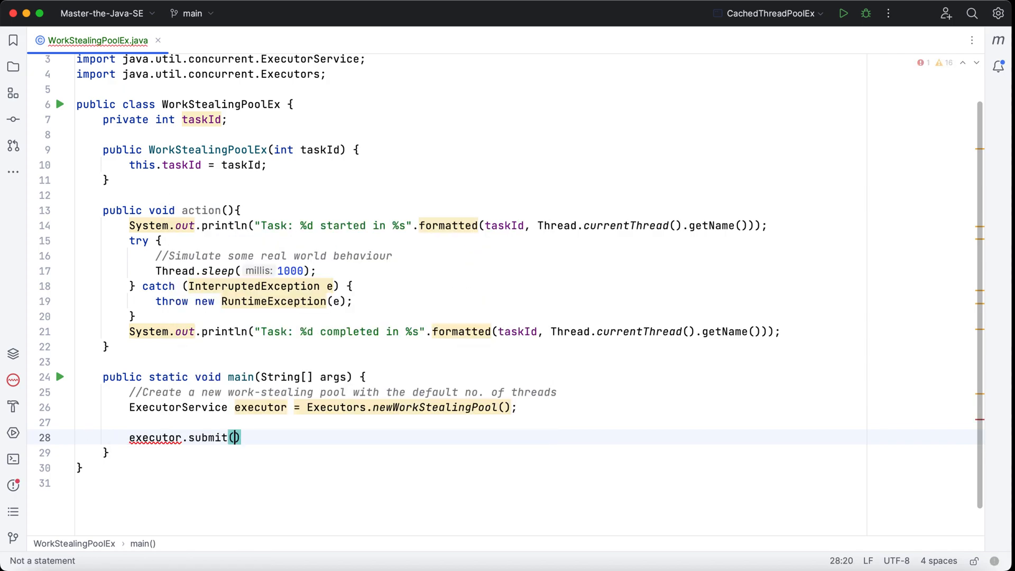
click(233, 438)
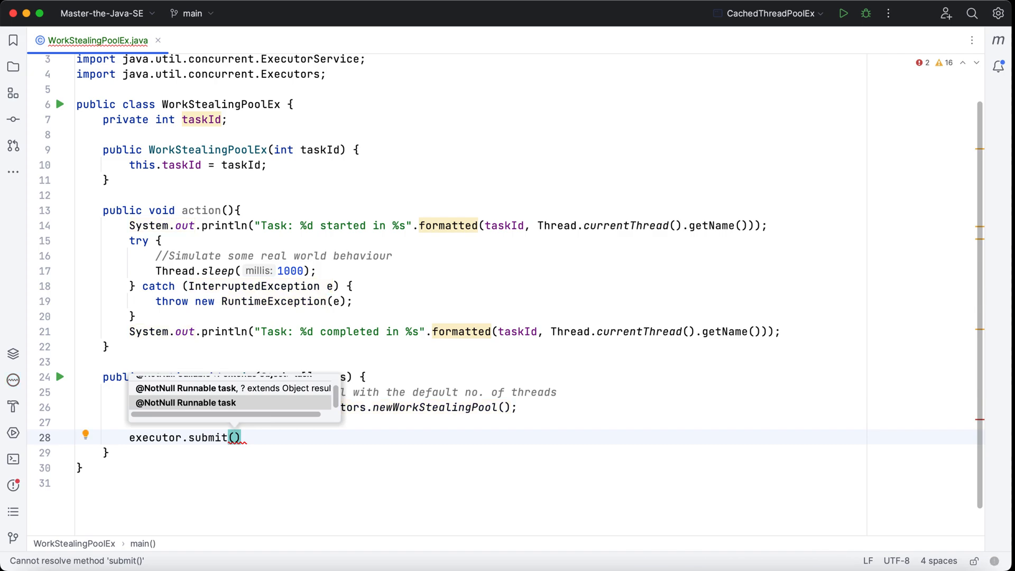
text(new Thread(new WorkStealingPoolEx())
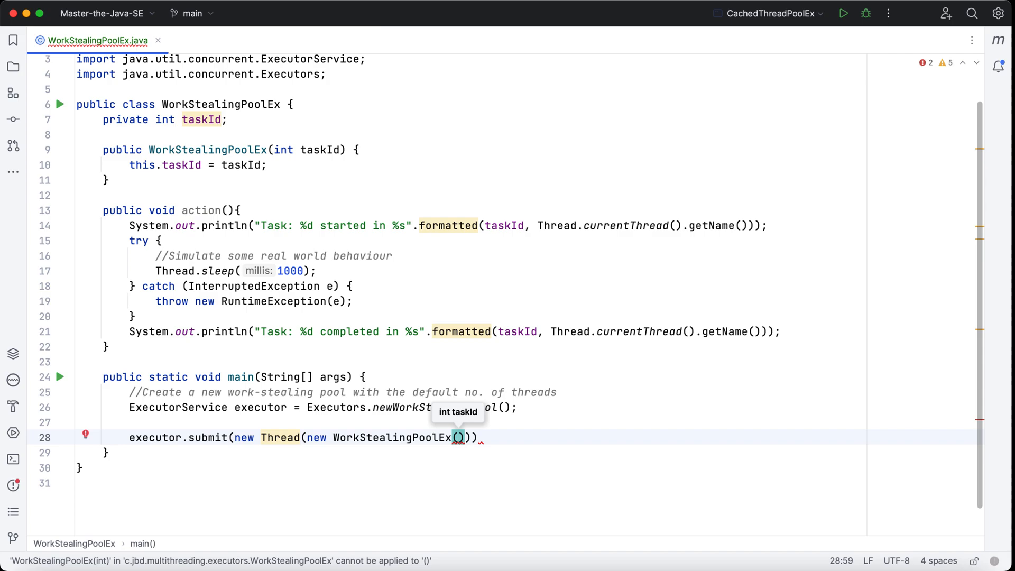
text(1)::action)
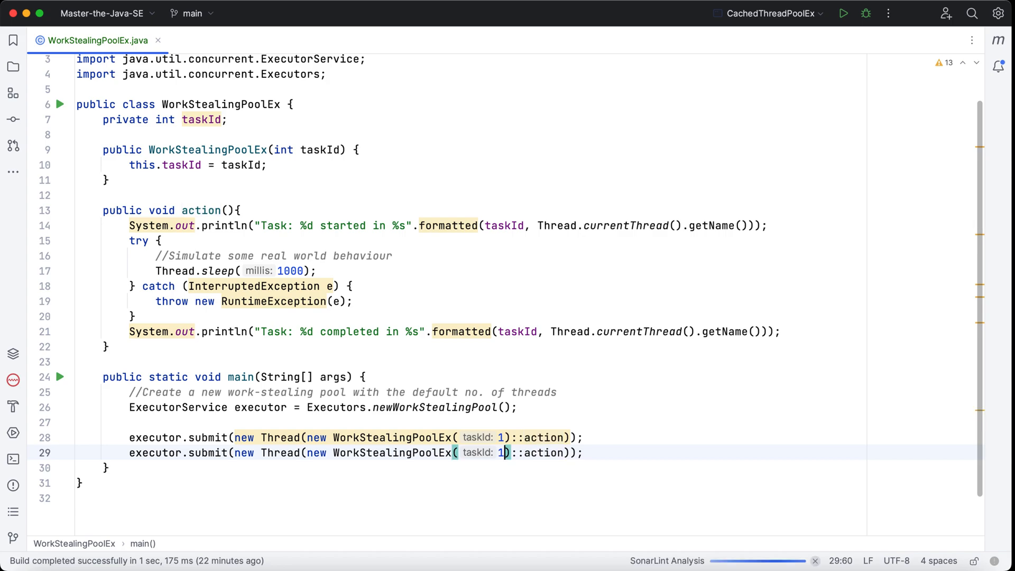
text(2)
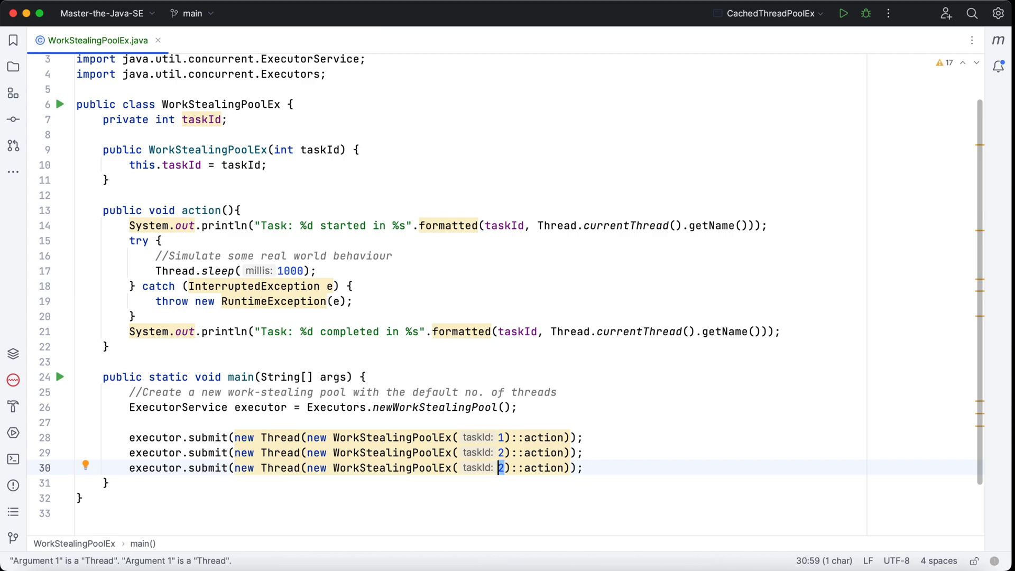
text(3)
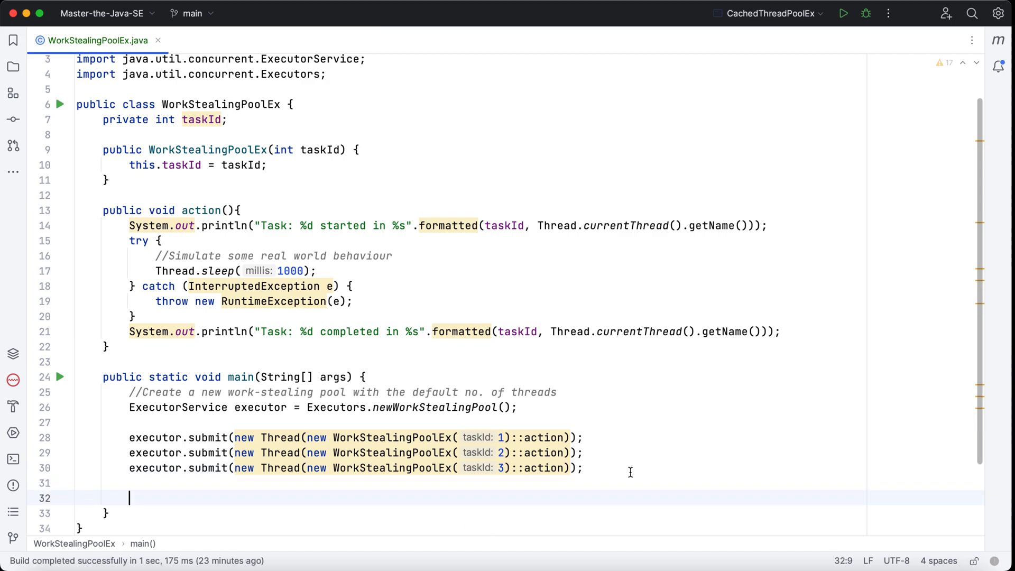
Step: Add a wait comment and executor.shutdown(), then run WorkStealingPoolEx
text(//wait for all the tasks to complet)
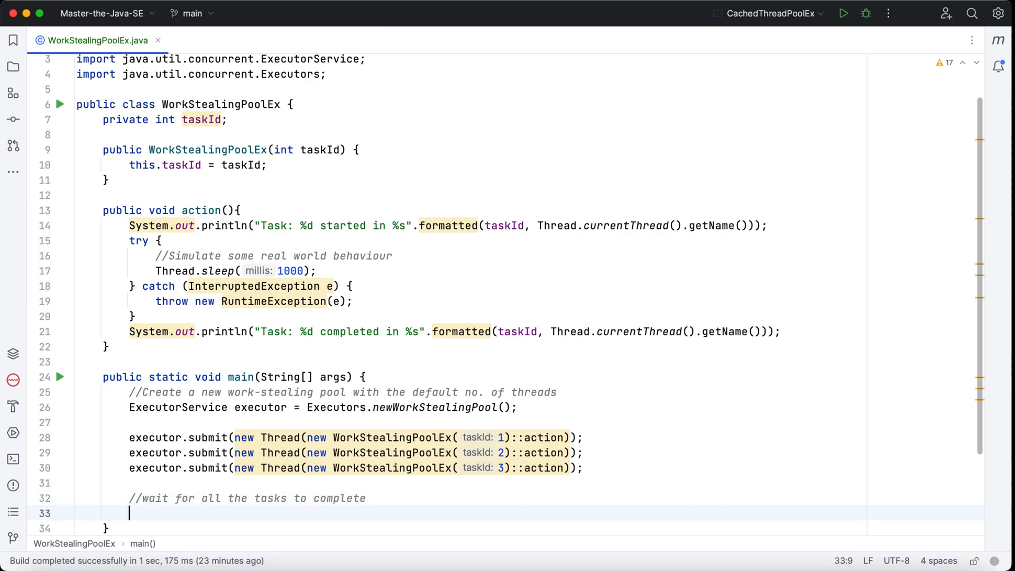
text(executor.shutdown();)
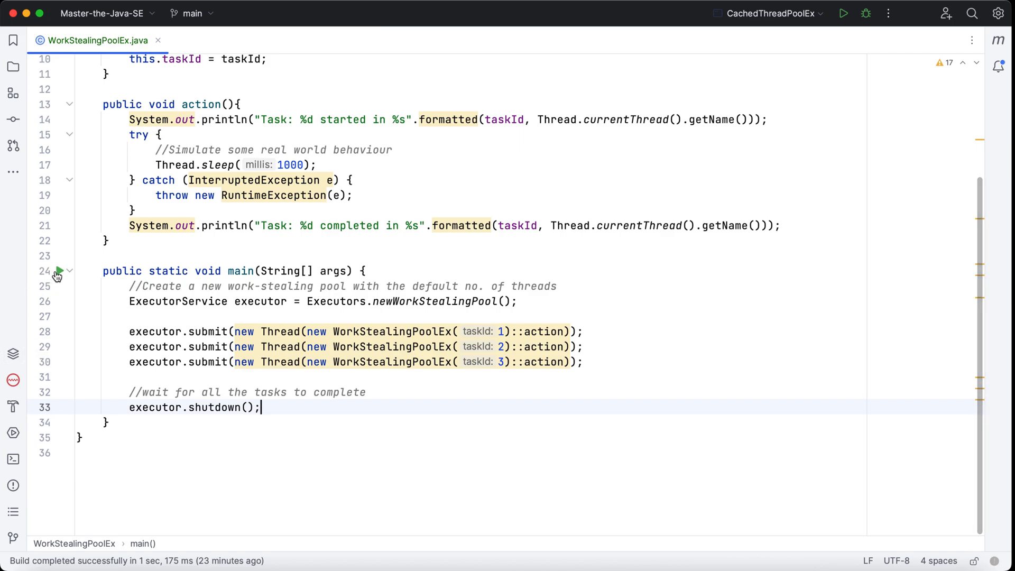
click(61, 271)
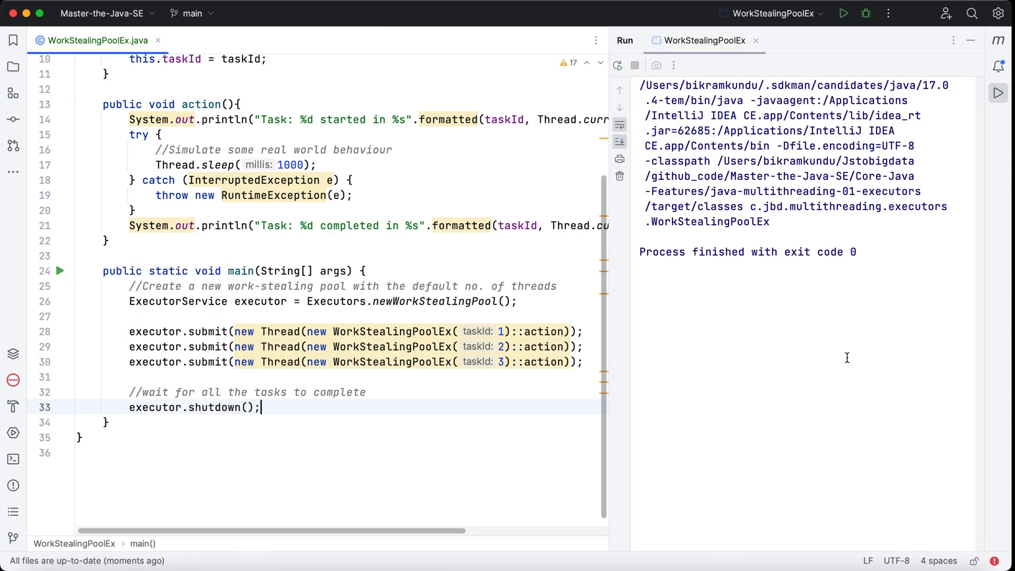
mouse_move(844, 357)
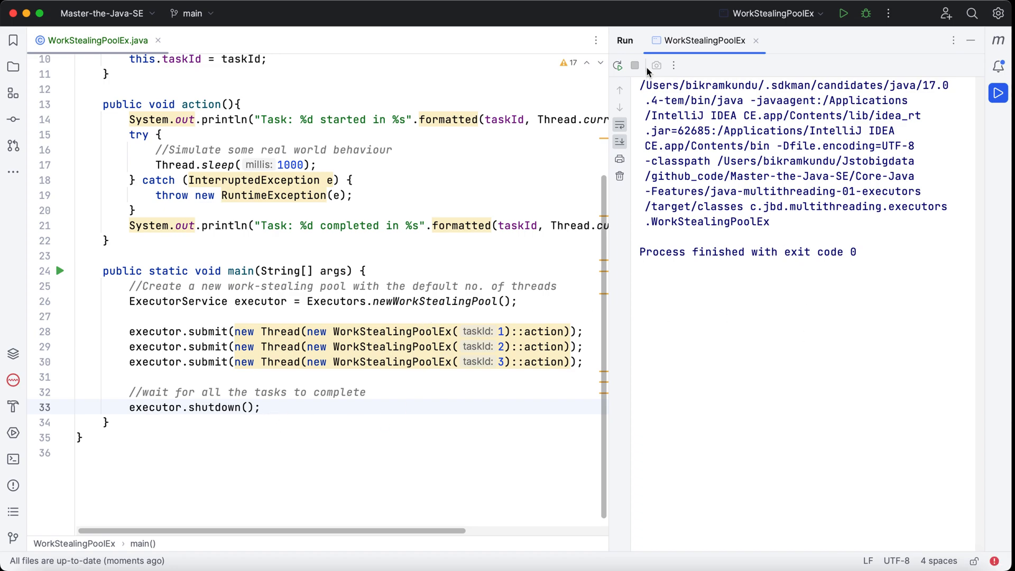
mouse_move(294, 362)
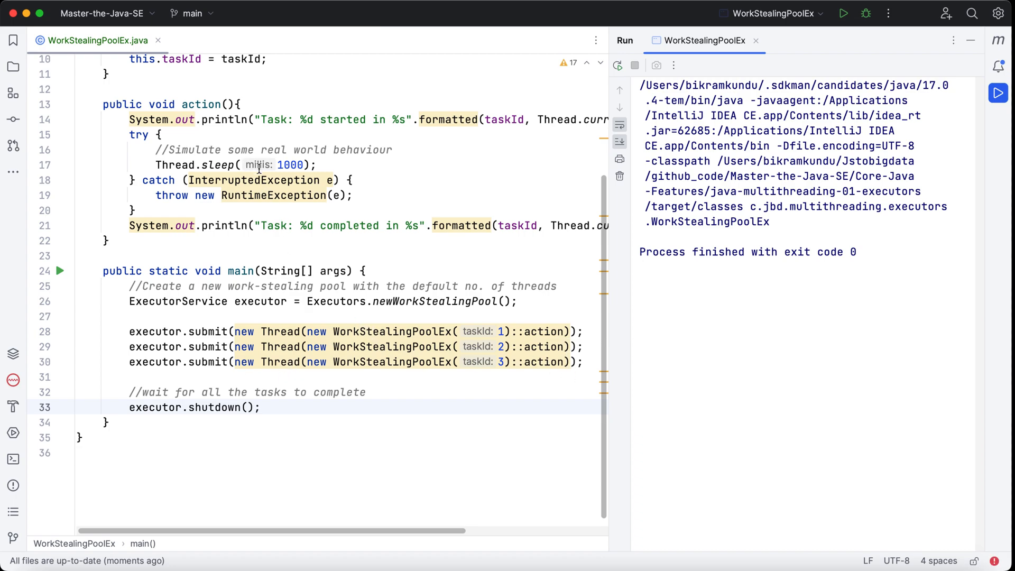
mouse_move(484, 392)
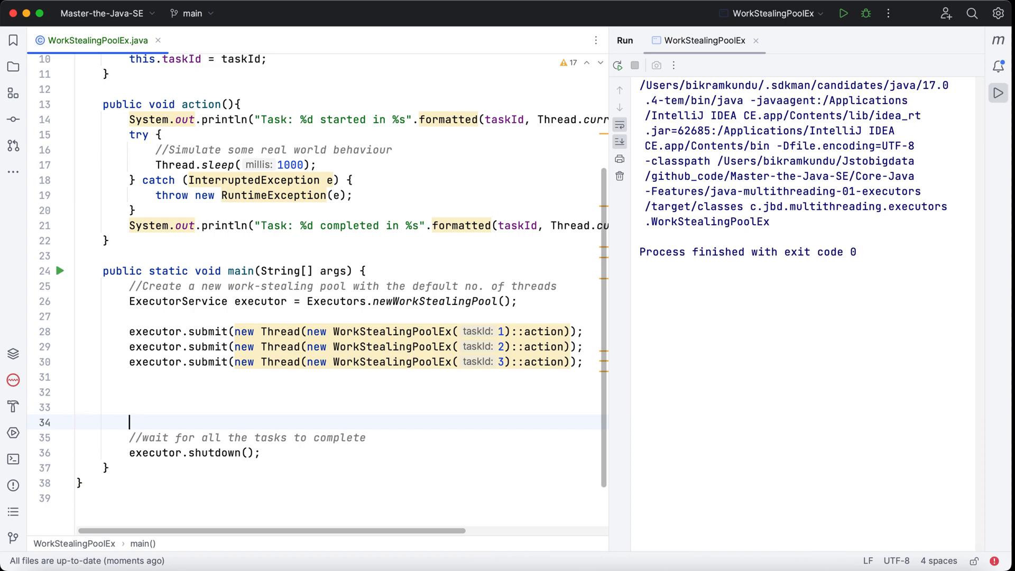
Step: Add executor.awaitTermination(10, TimeUnit.SECONDS) with a wait comment and declare main throws InterruptedException
text(//wait d)
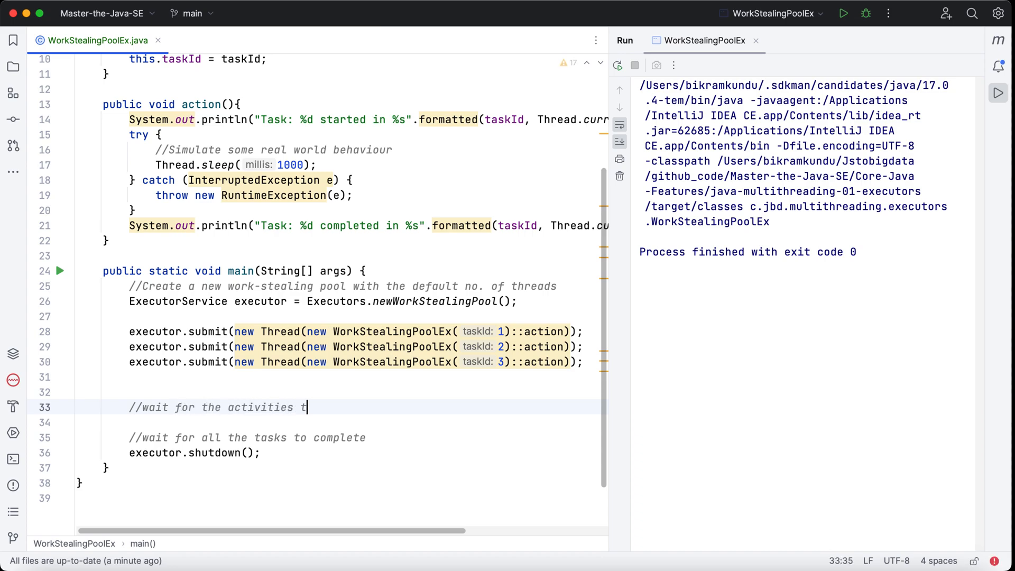
text(o start)
key(Enter)
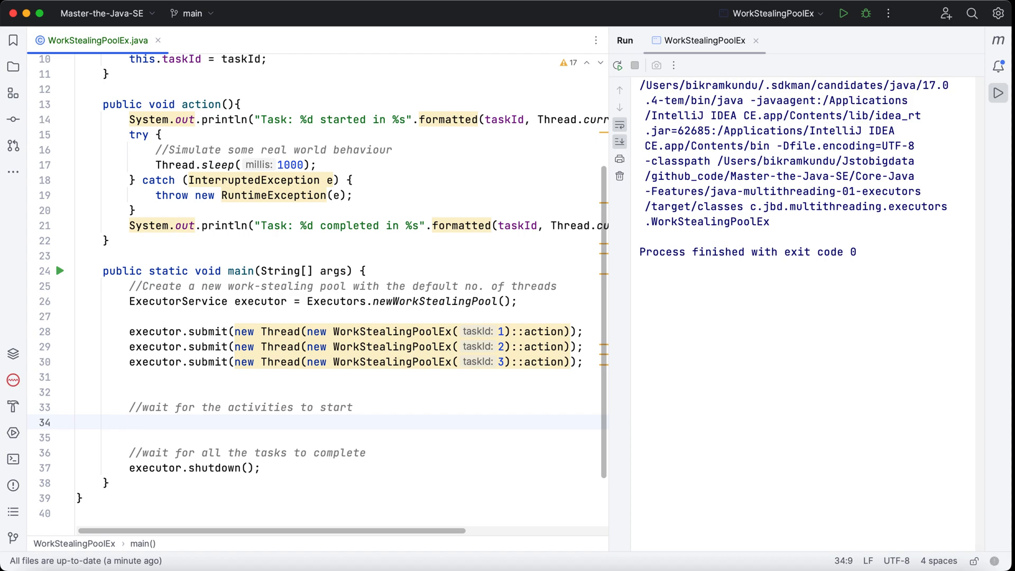
text(e)
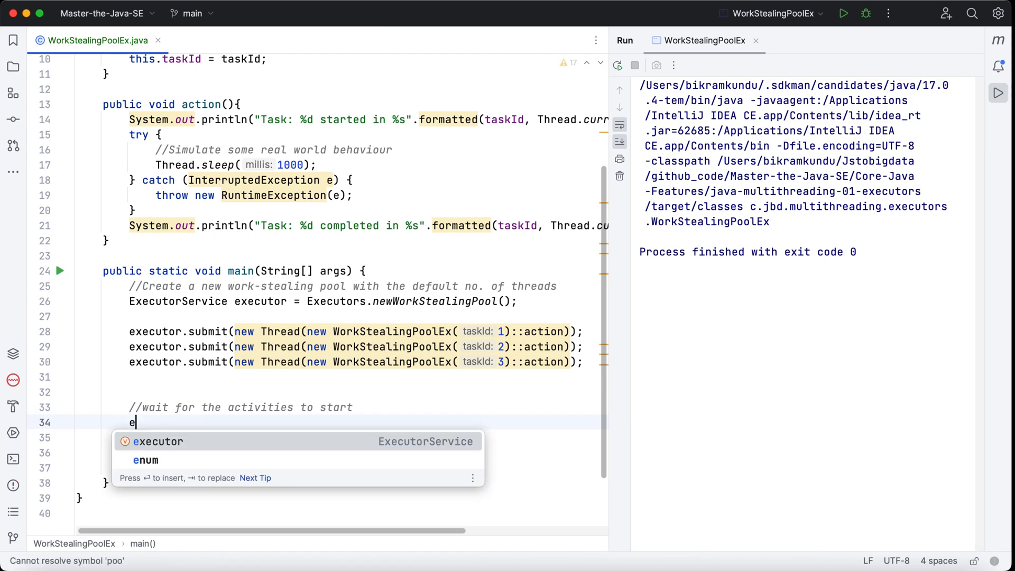
text(xecutor.awaitTermination()
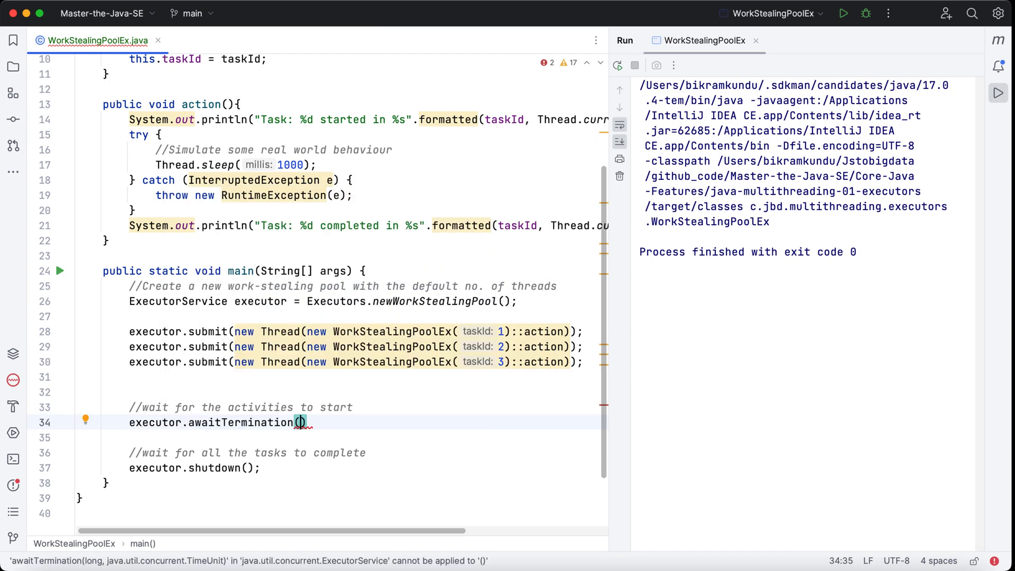
text(10,)
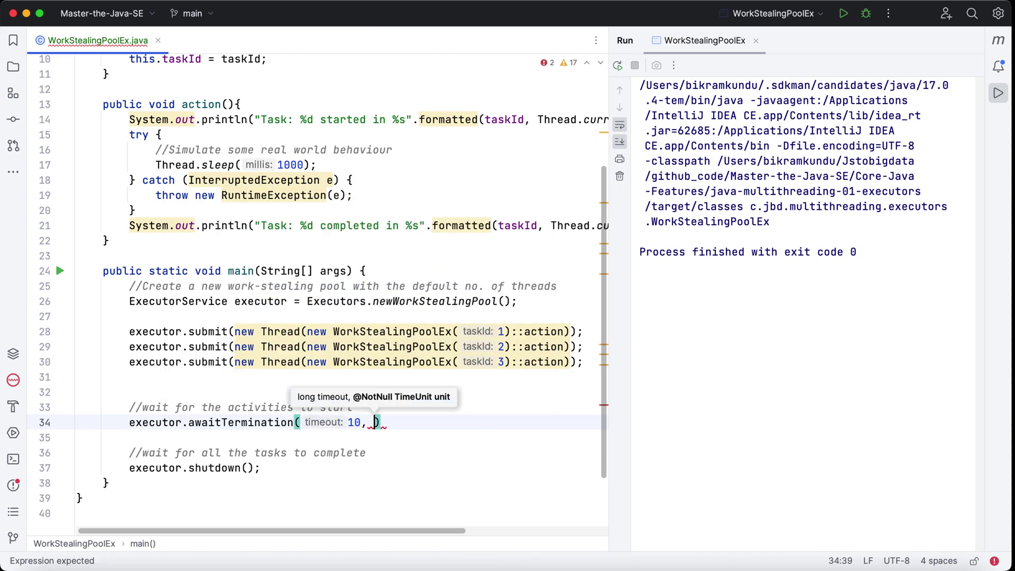
text(TU)
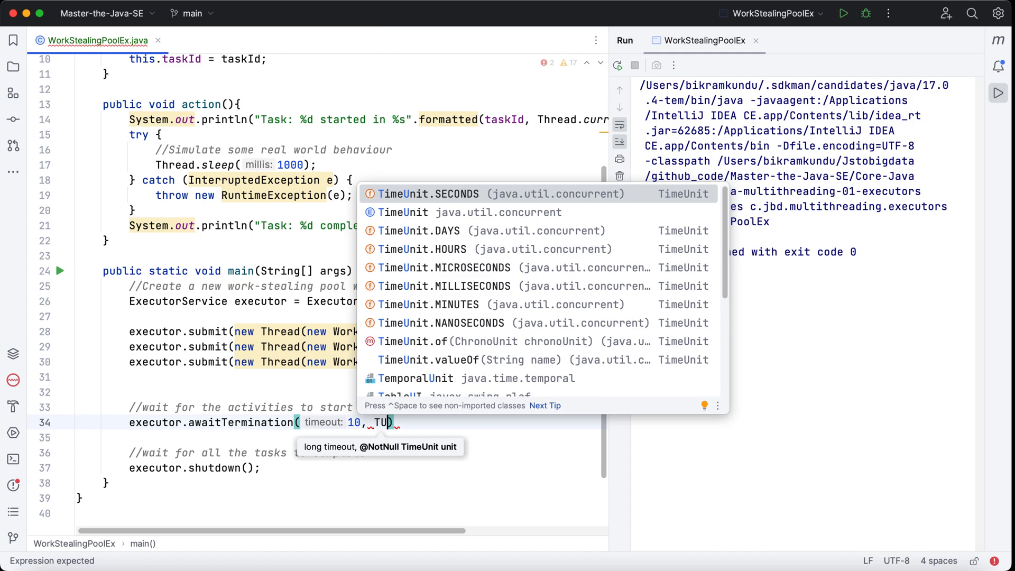
click(428, 193)
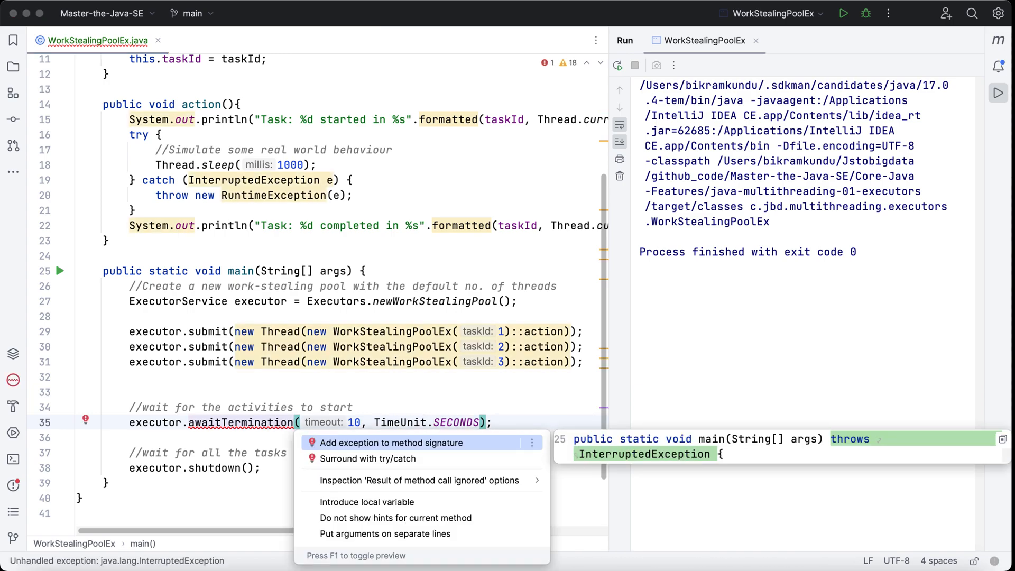
click(391, 444)
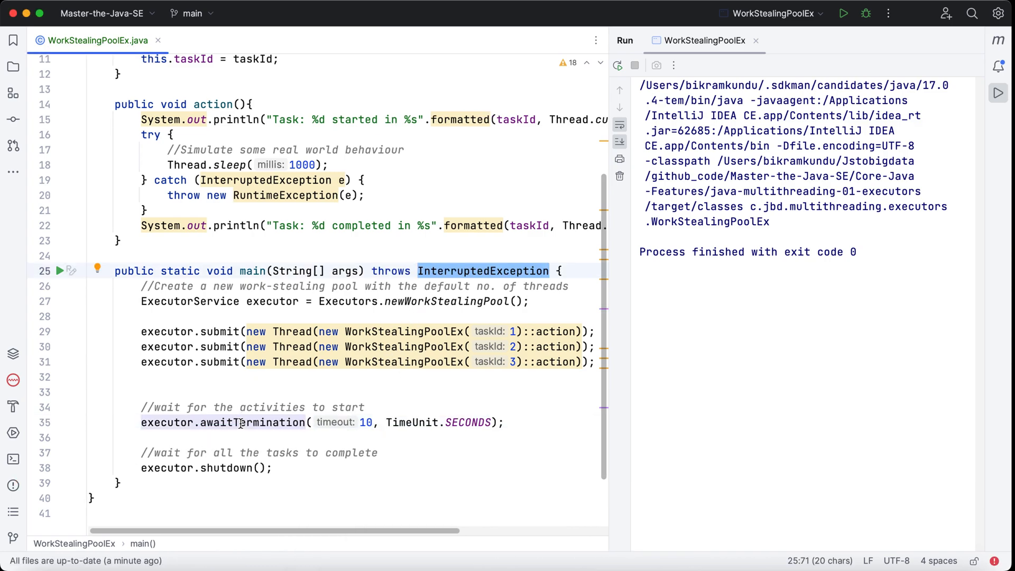
mouse_move(514, 275)
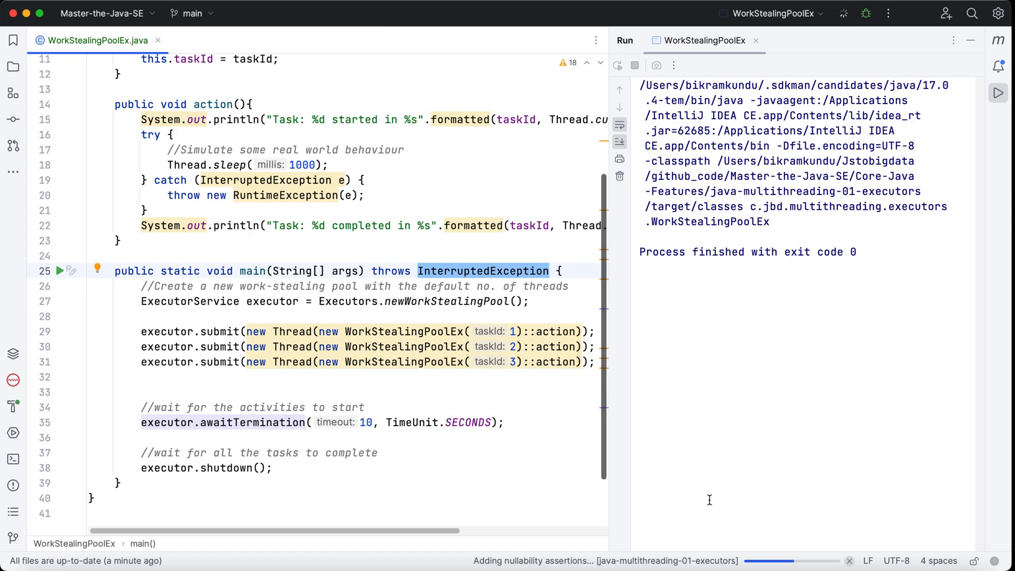
Step: Run the program to see tasks 1–3 on ForkJoinPool workers, then keep only the first submit line
click(996, 78)
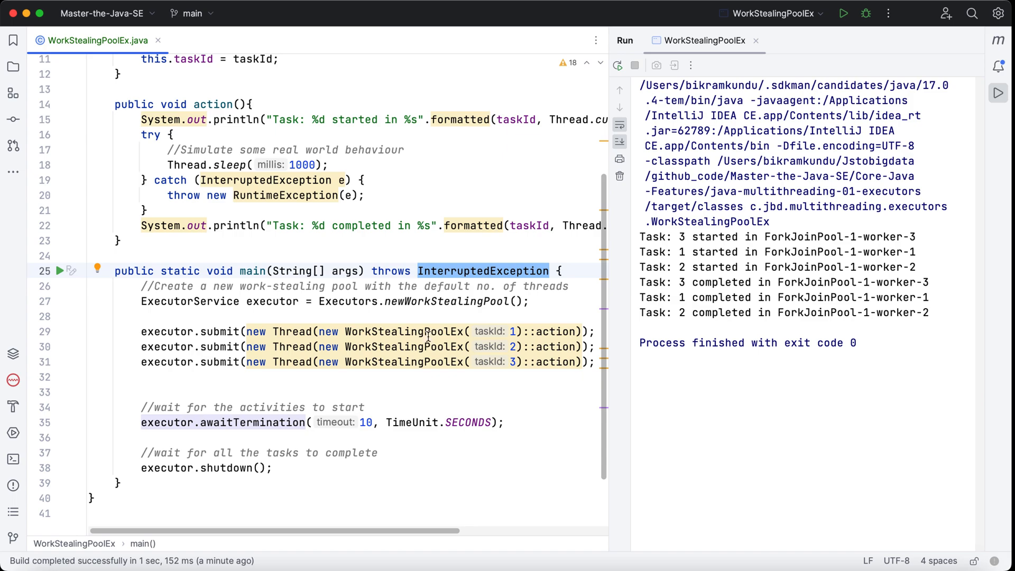
click(426, 331)
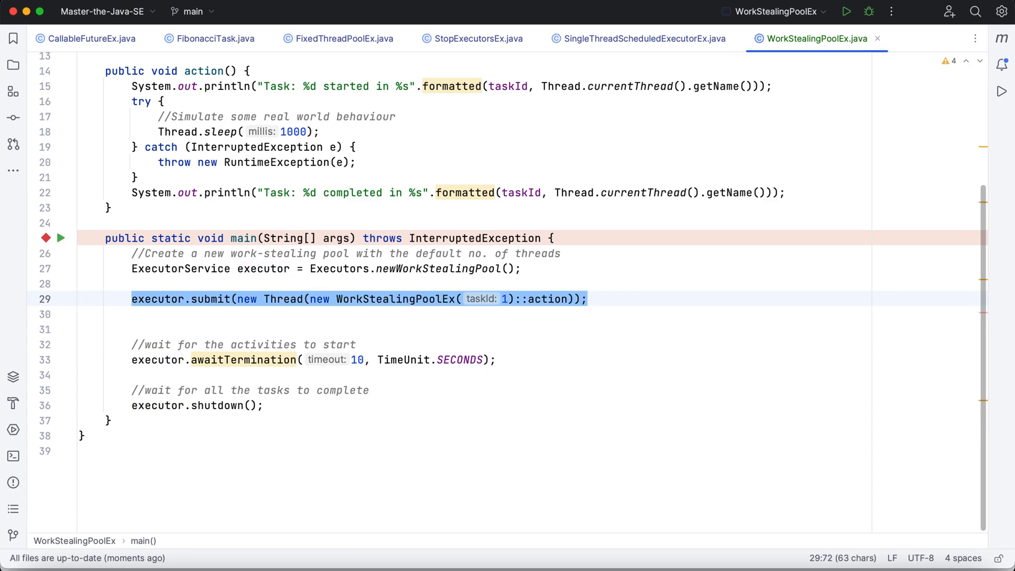
Step: Wrap the executor.submit of WorkStealingPoolEx(1)::action in a for loop with i < 50
text(for (int i = 0; i < ; i++) {)
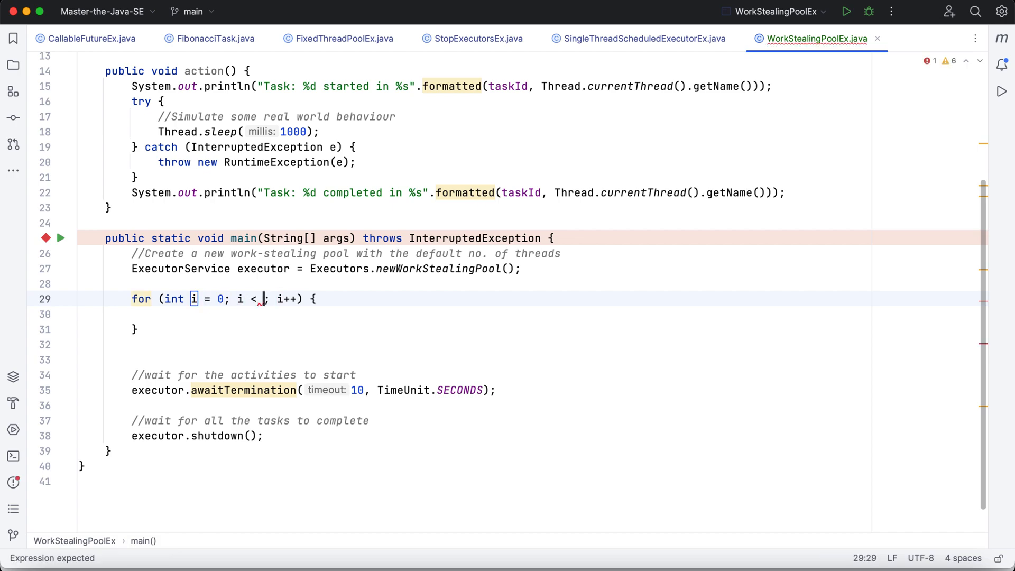
text(50)
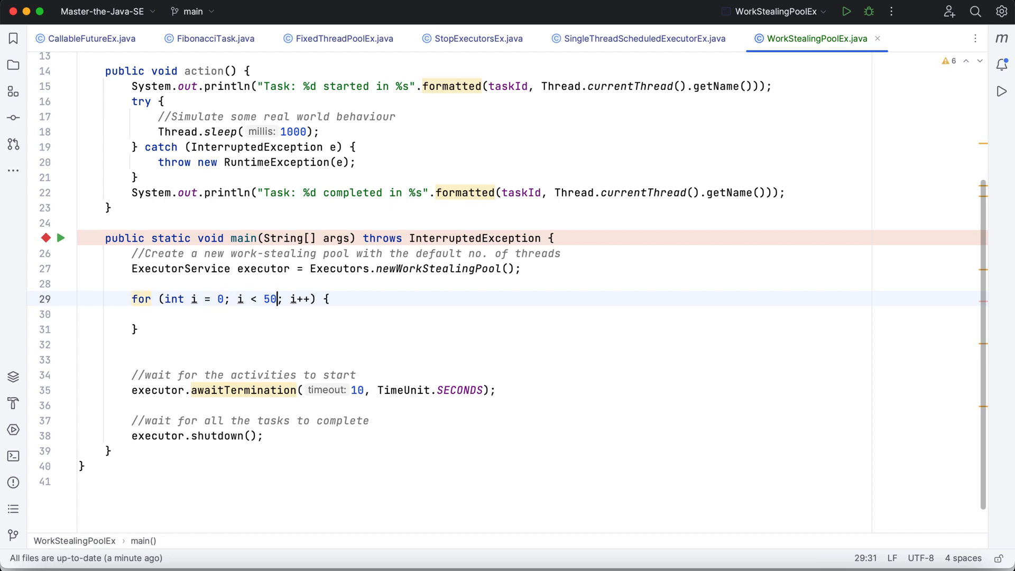
text(executor.submit(new Thread(new WorkStealingPoolEx(1)::action));)
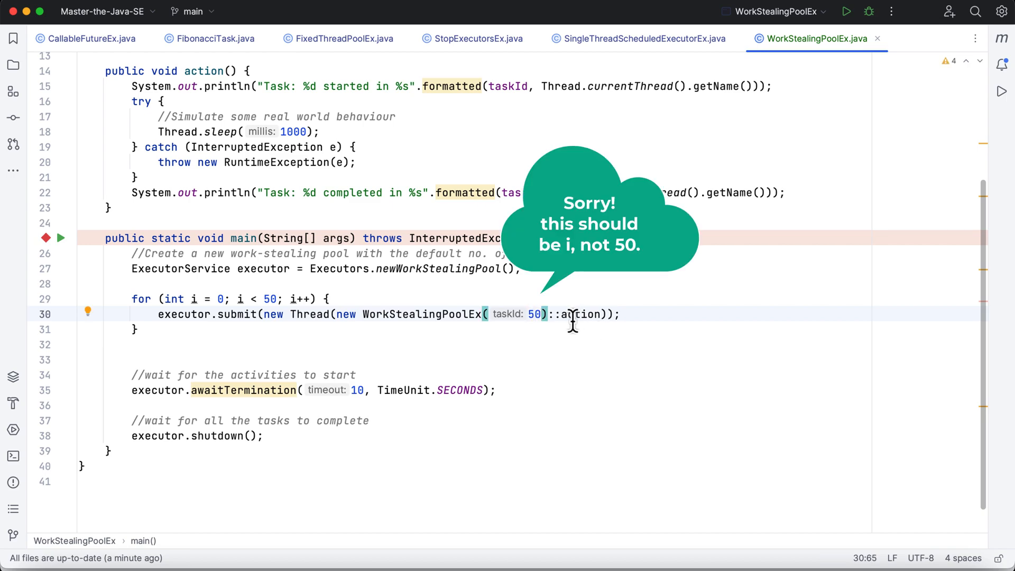
mouse_move(436, 313)
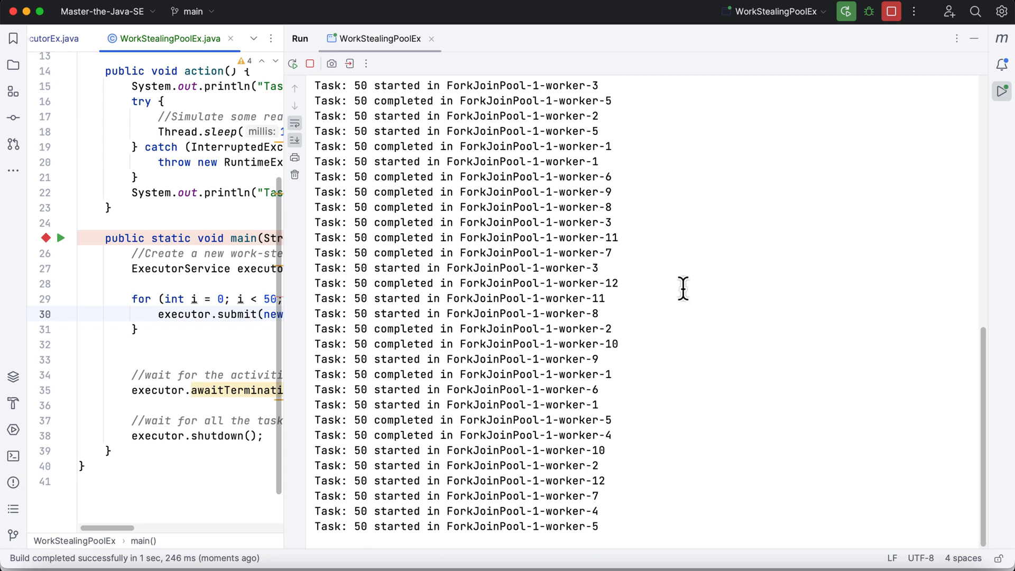
Step: Highlight the first twelve task-started lines in the Run console, then close the run output
scroll(down, 3)
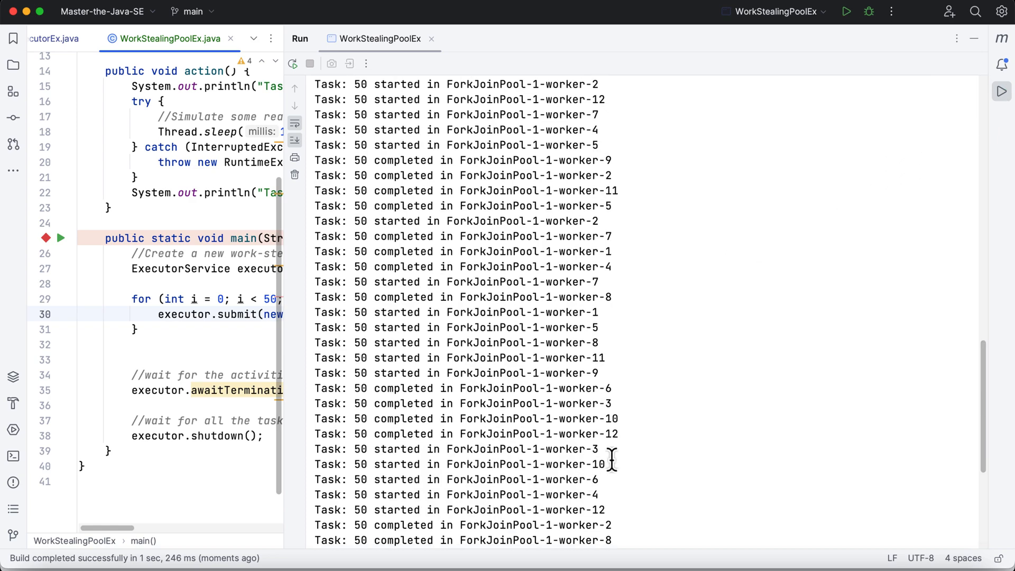
double_click(587, 434)
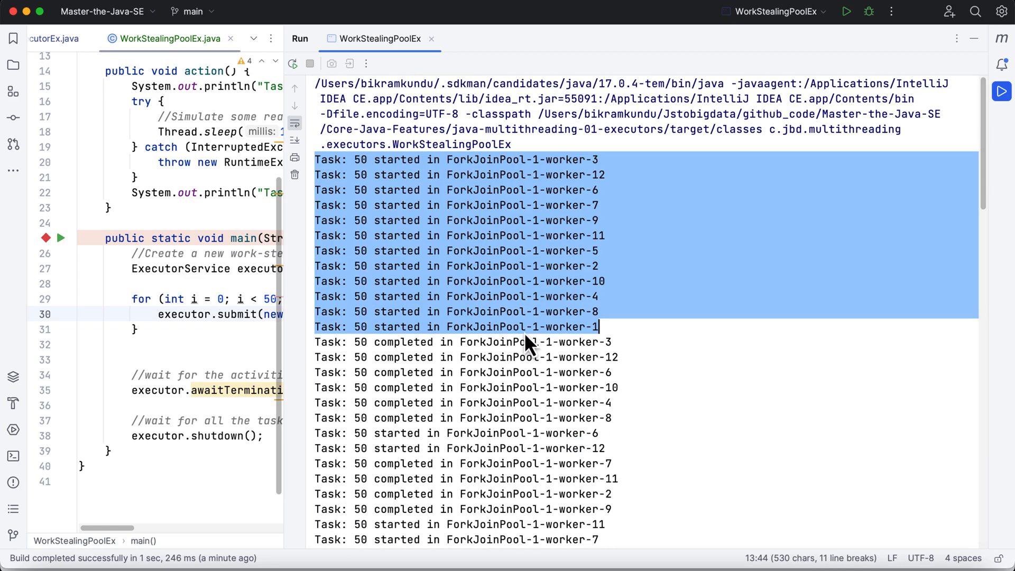
mouse_move(473, 319)
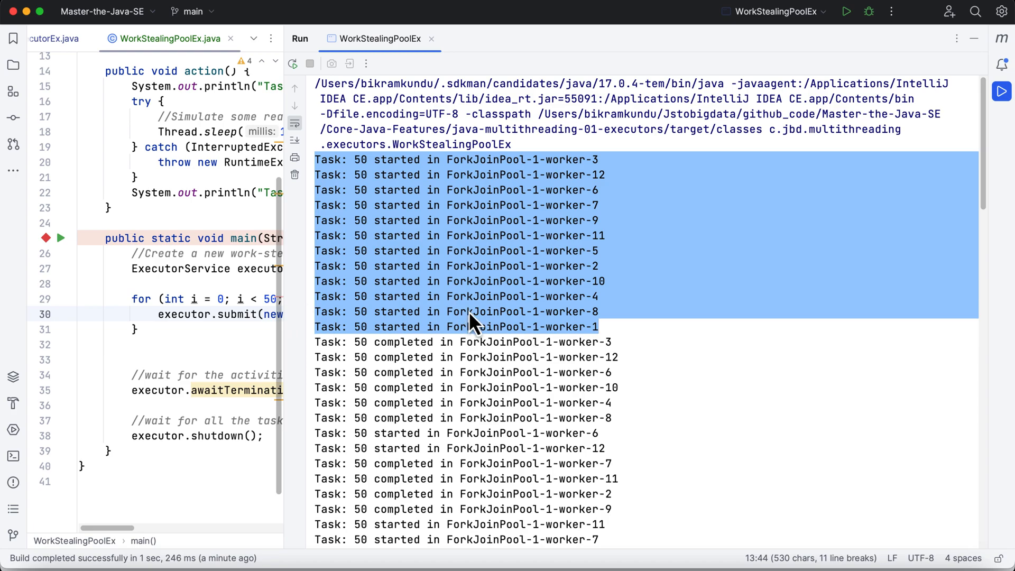
mouse_move(609, 337)
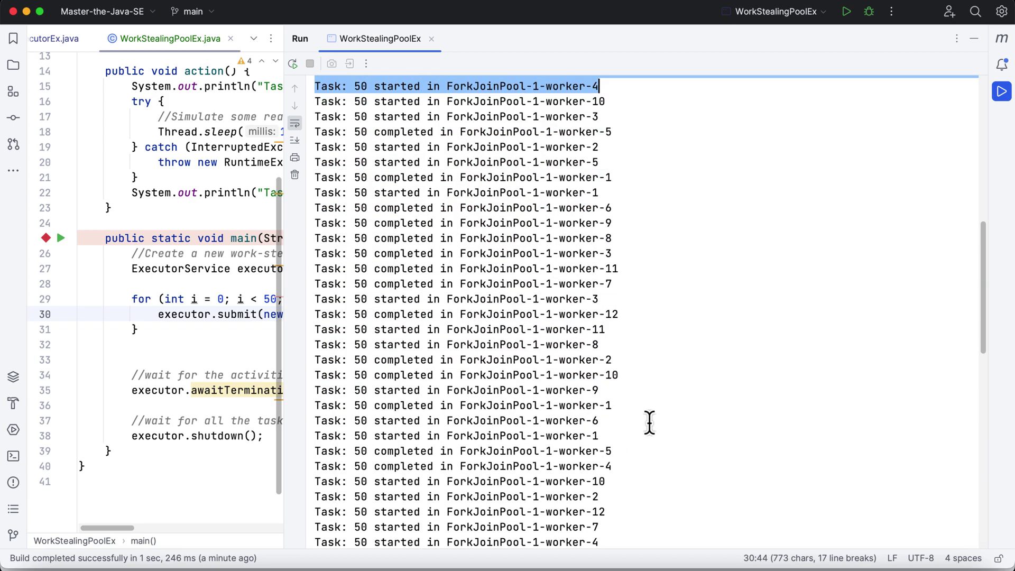
scroll(down, 3)
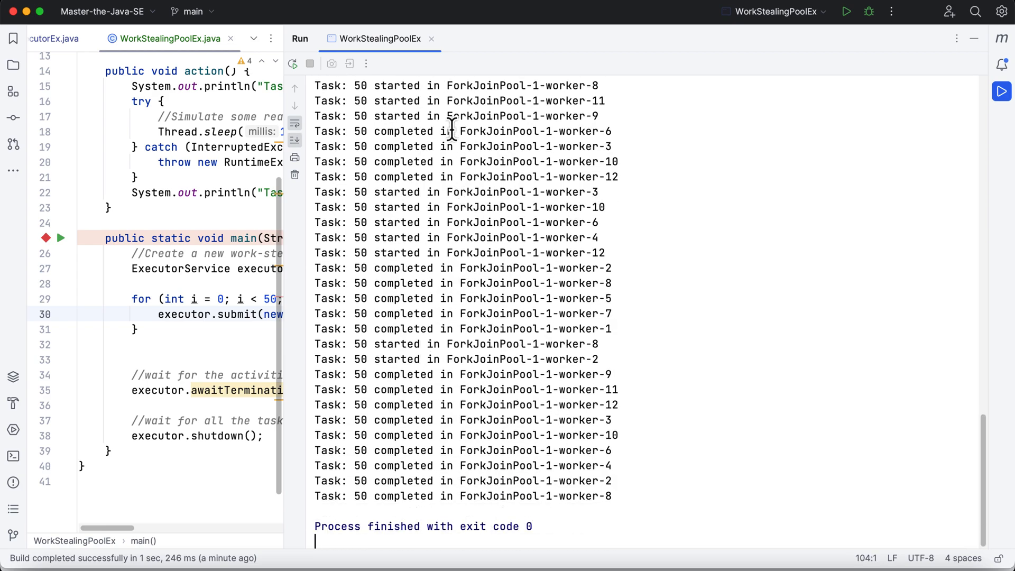
mouse_move(432, 38)
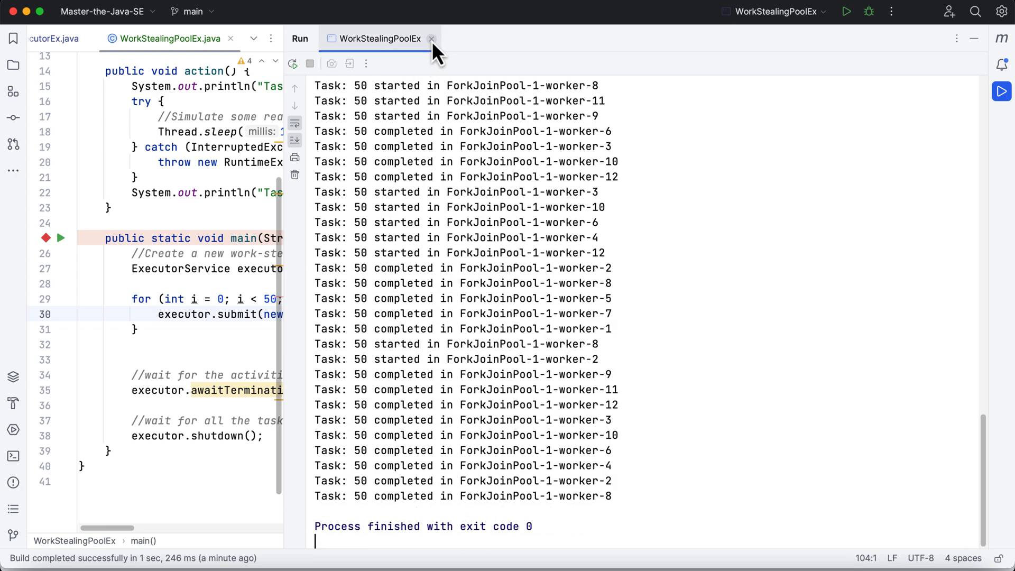
click(436, 38)
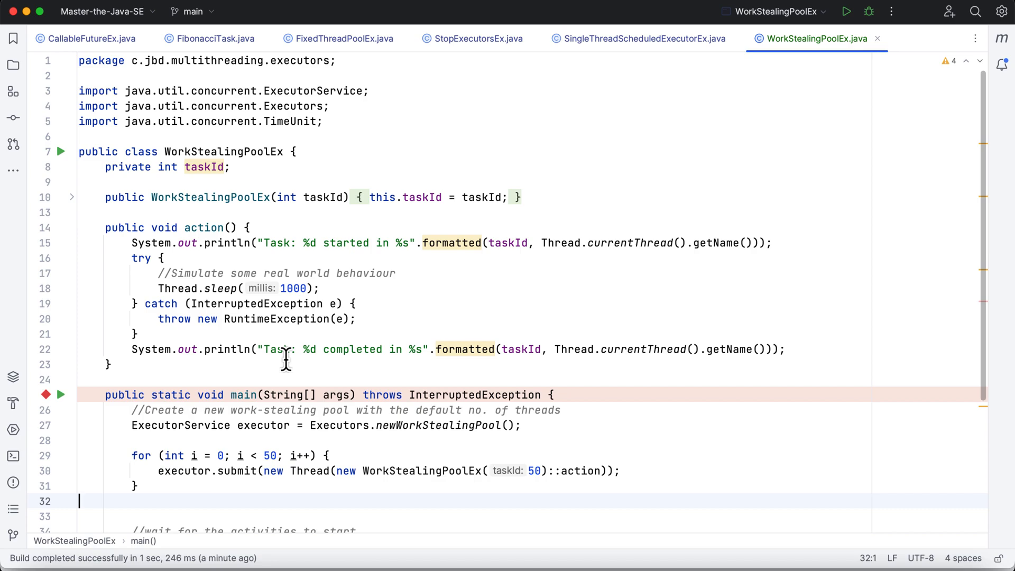
mouse_move(409, 394)
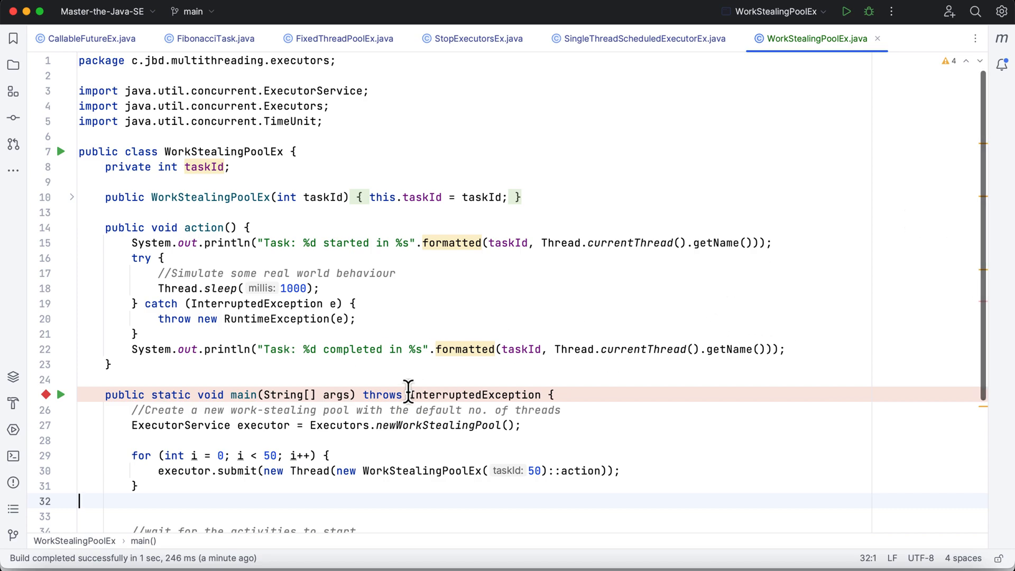